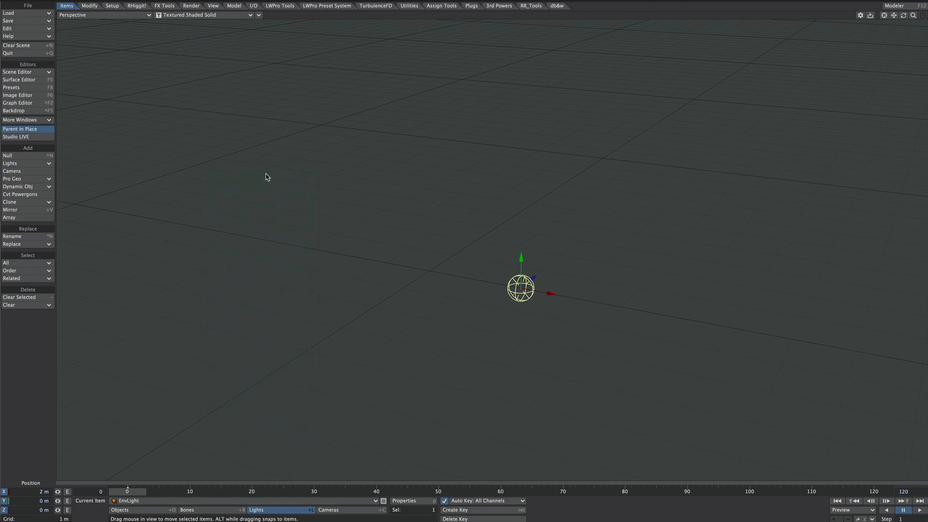
pyautogui.moveTo(186, 208)
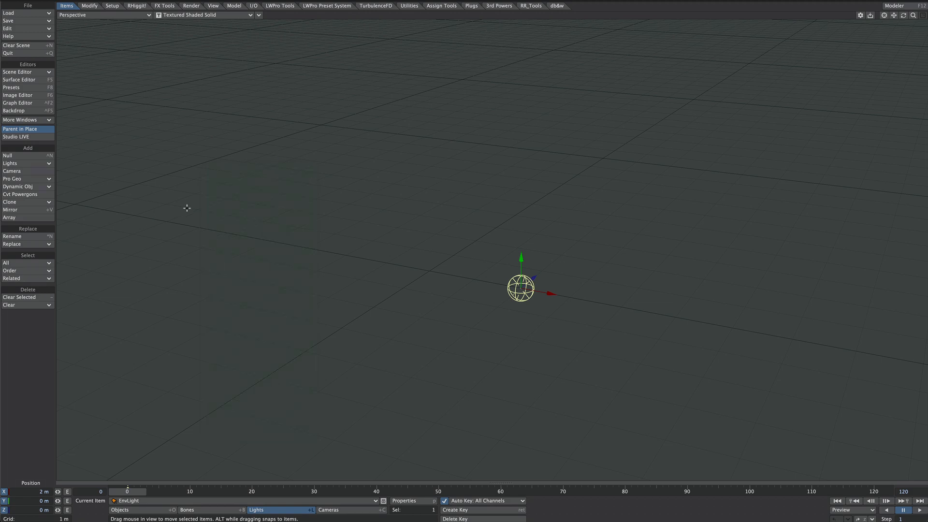
pyautogui.moveTo(74, 158)
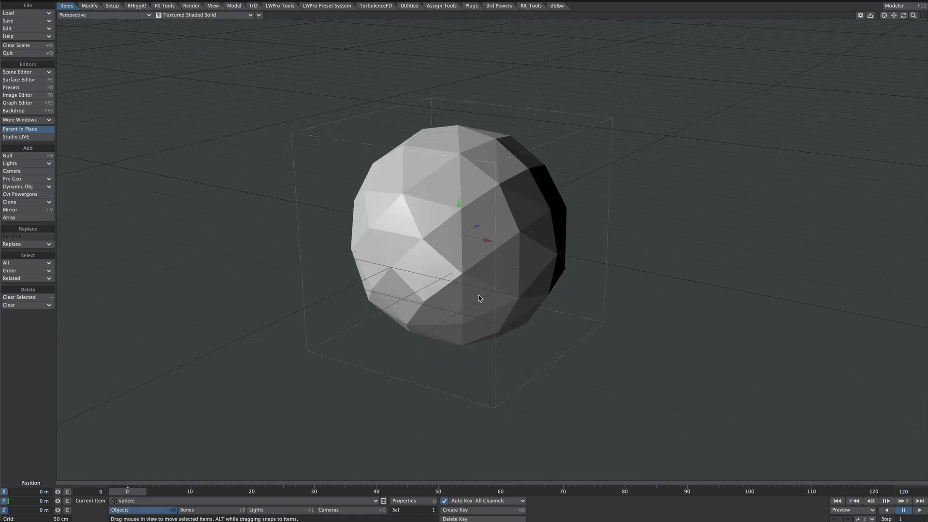
# Step: In Object Properties, remove the unused modifiers and keep only Procedural Geometry_0
pyautogui.click(405, 501)
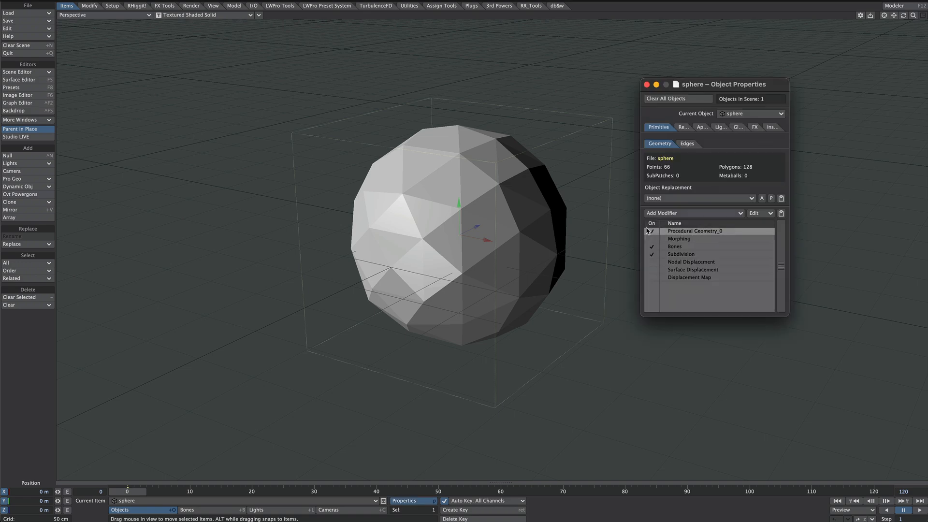
pyautogui.click(651, 231)
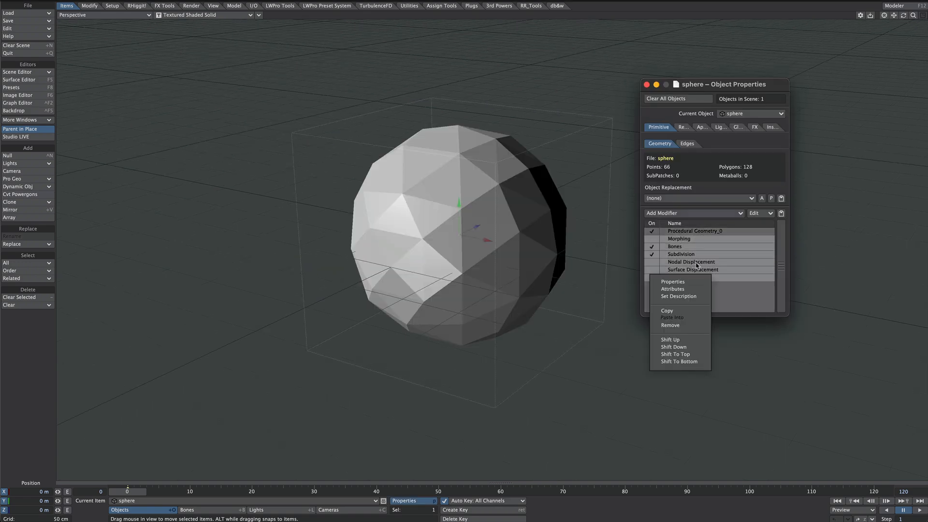
pyautogui.click(669, 325)
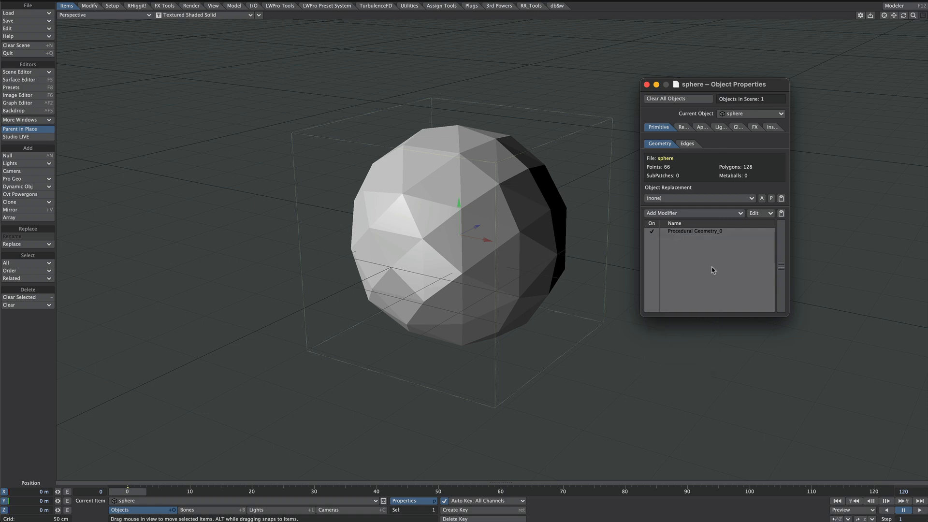
pyautogui.moveTo(698, 234)
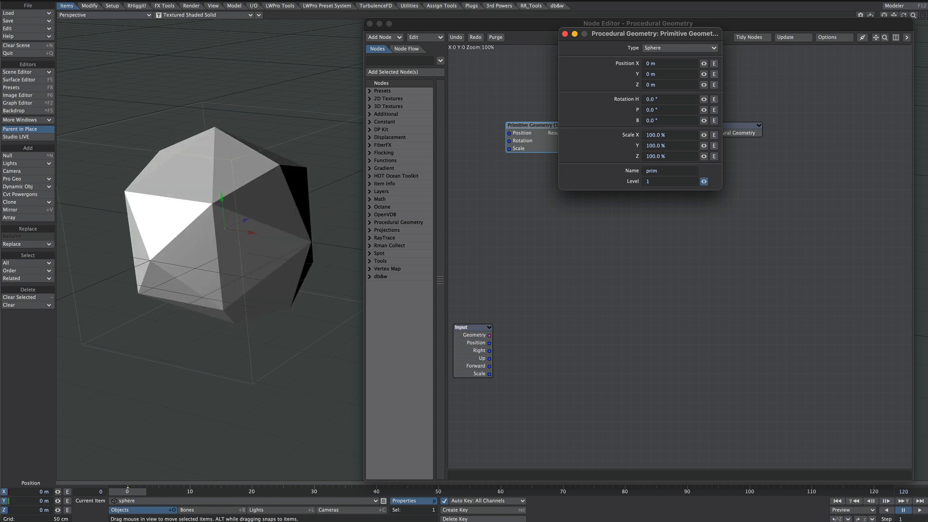
# Step: Set Primitive Geometry Level to 2, duplicate the nodes, and make the copy a 10% cube
pyautogui.click(565, 34)
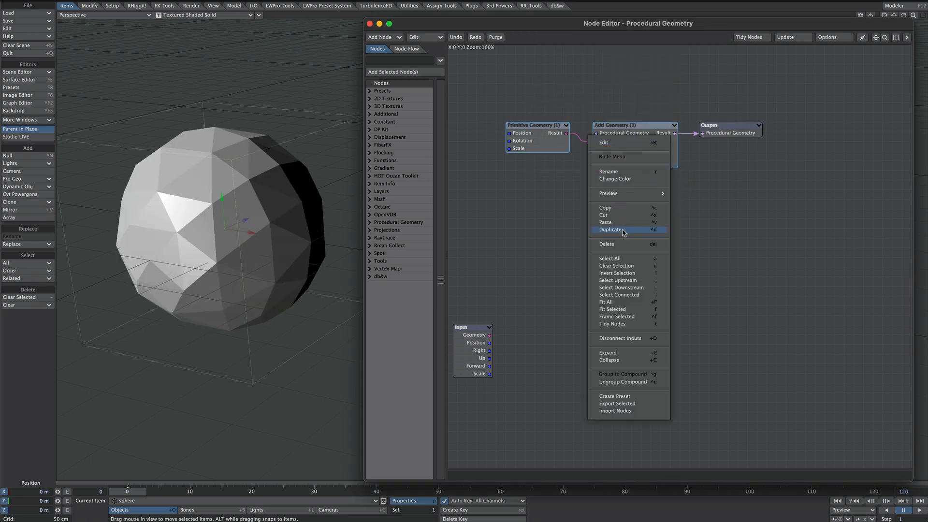
pyautogui.click(610, 229)
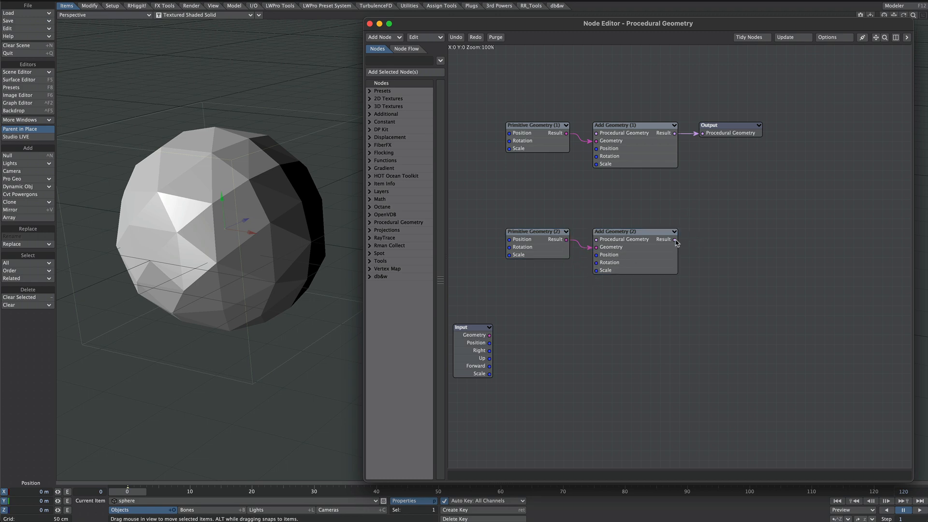
pyautogui.doubleClick(538, 124)
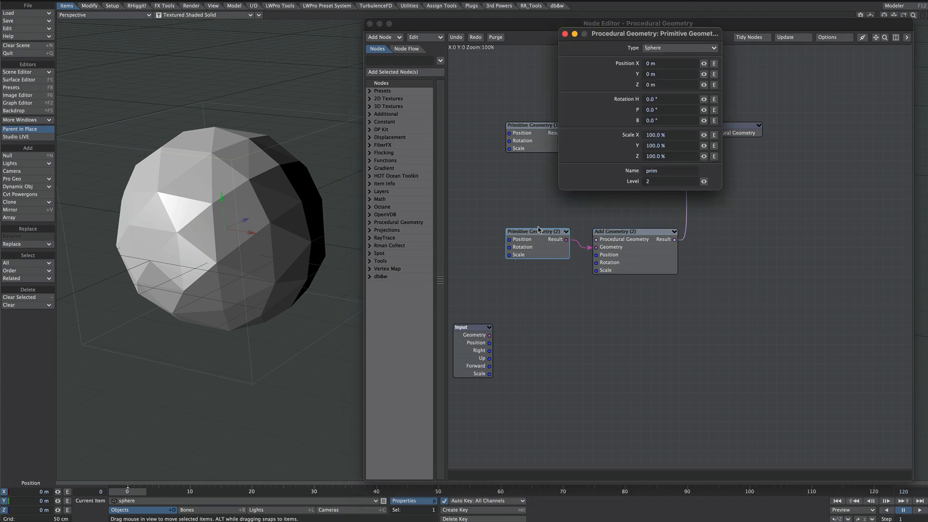
pyautogui.click(678, 47)
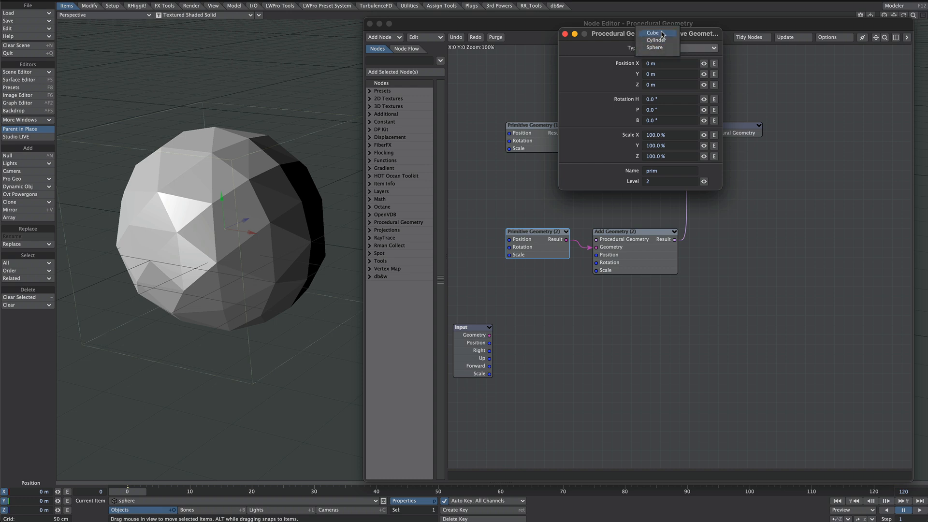
pyautogui.click(652, 32)
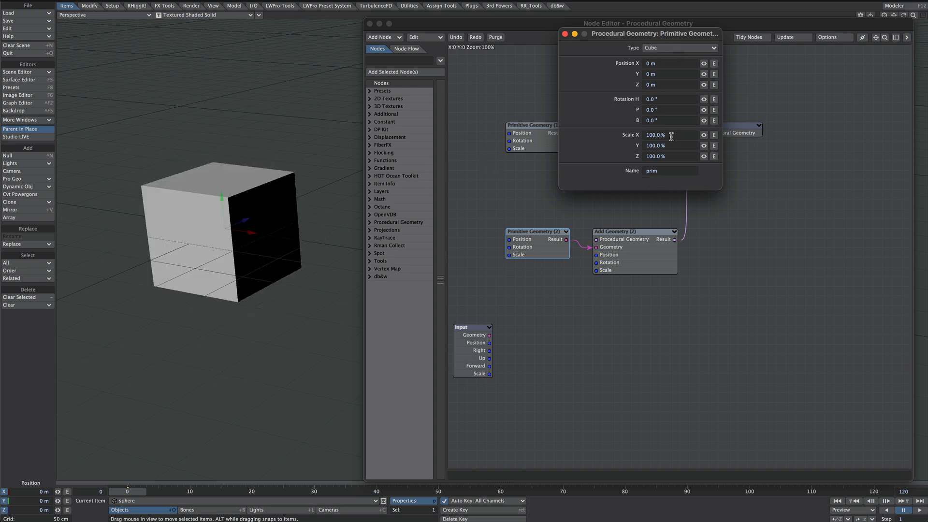
pyautogui.write('10')
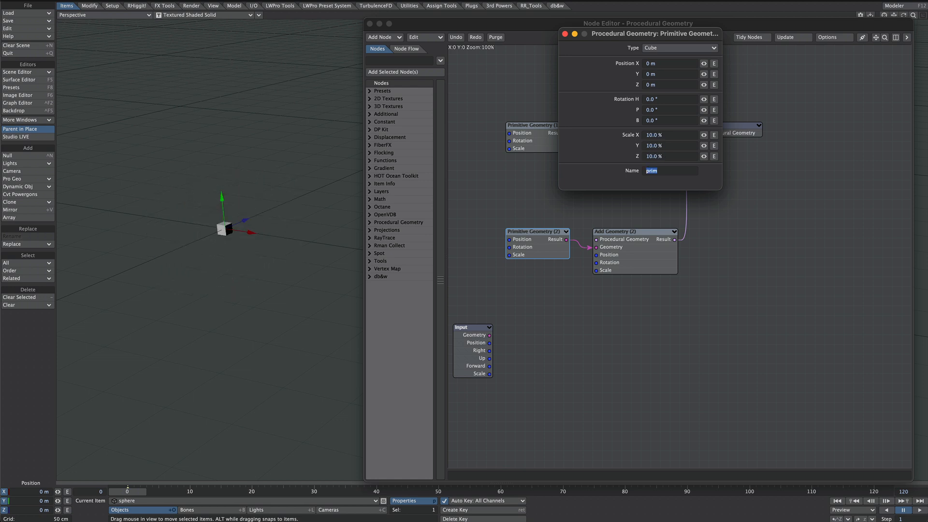
pyautogui.click(565, 33)
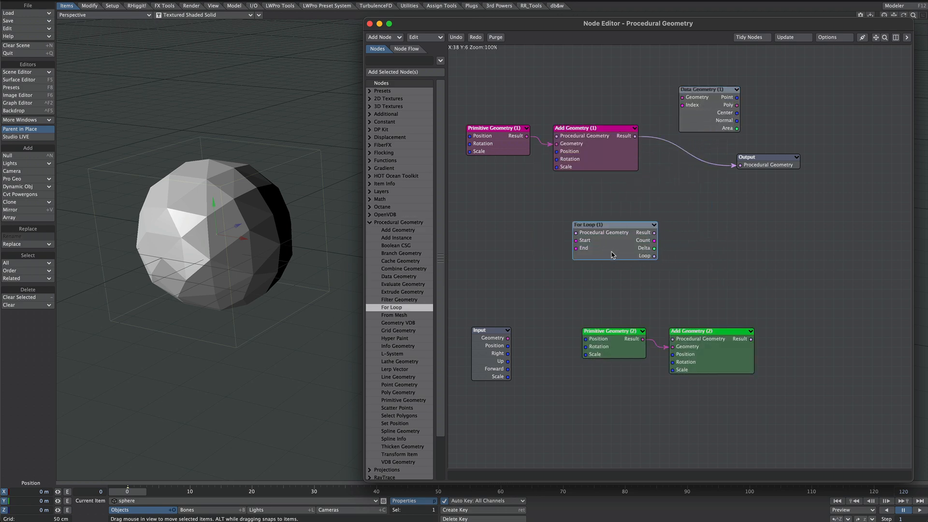
pyautogui.moveTo(548, 251)
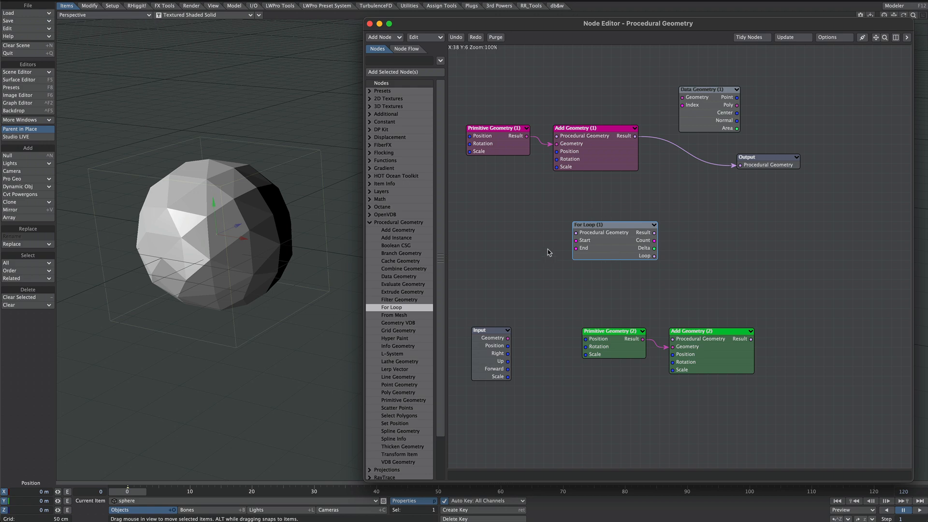
pyautogui.moveTo(594, 233)
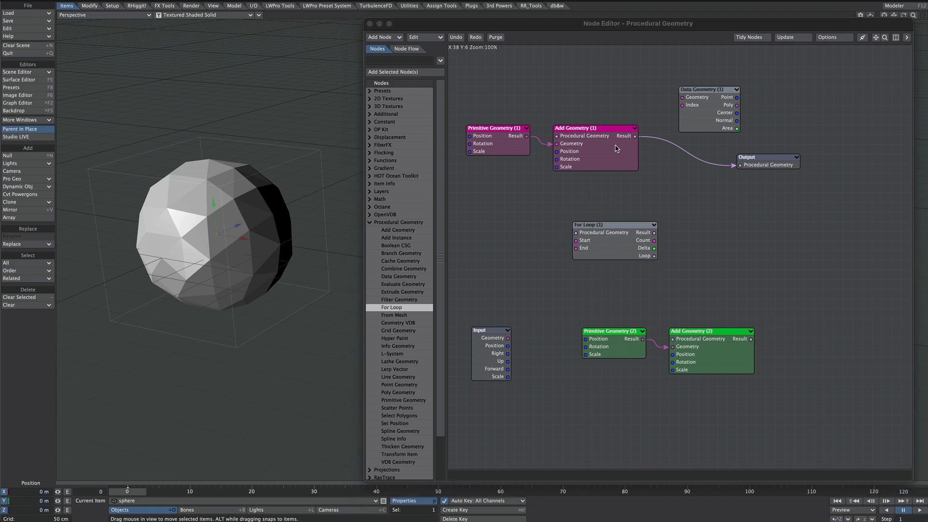
# Step: Wire Add Geometry (1) Result into the For Loop, and the loop output into the cube's Add Geometry
pyautogui.moveTo(634, 135); pyautogui.dragTo(551, 232)
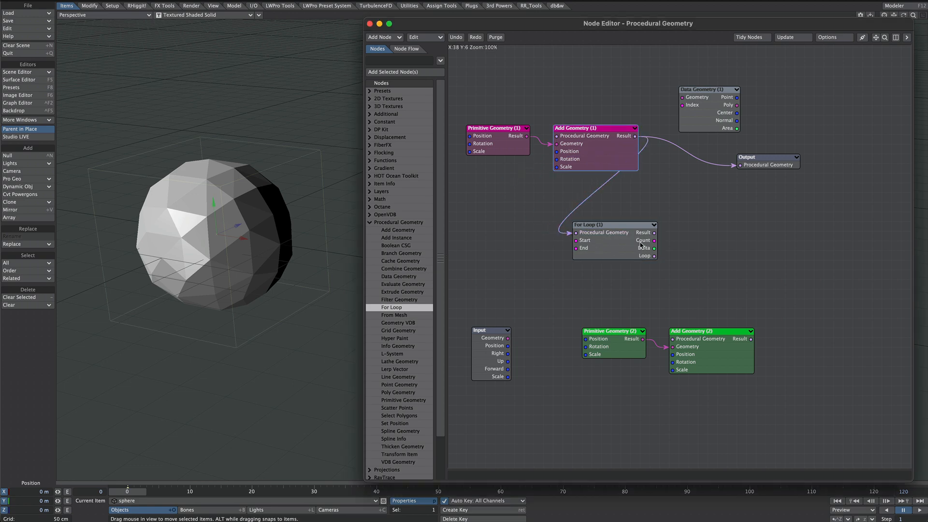
pyautogui.moveTo(653, 237)
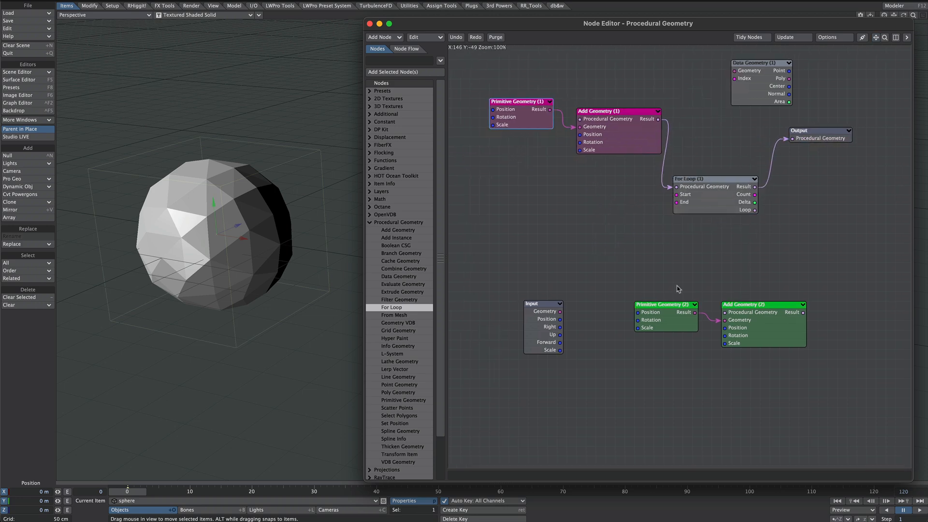
pyautogui.moveTo(734, 216)
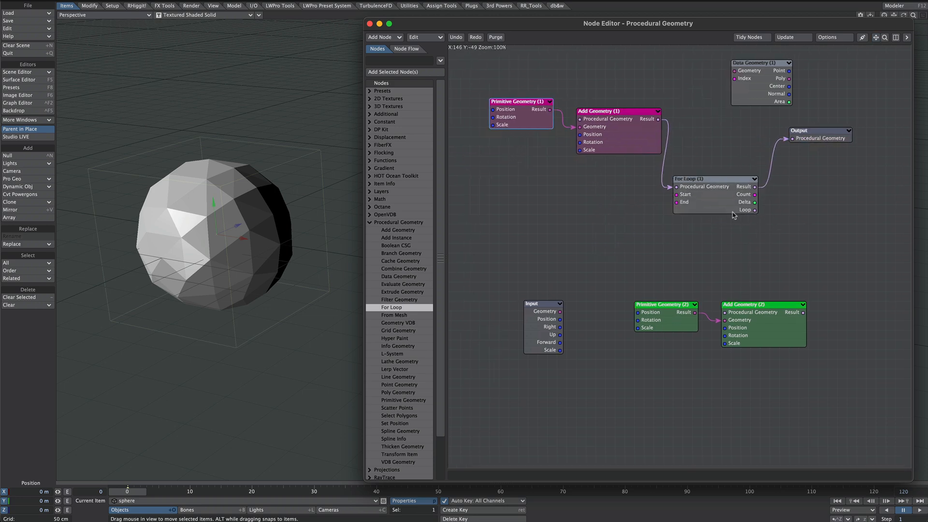
pyautogui.moveTo(754, 210); pyautogui.dragTo(724, 312)
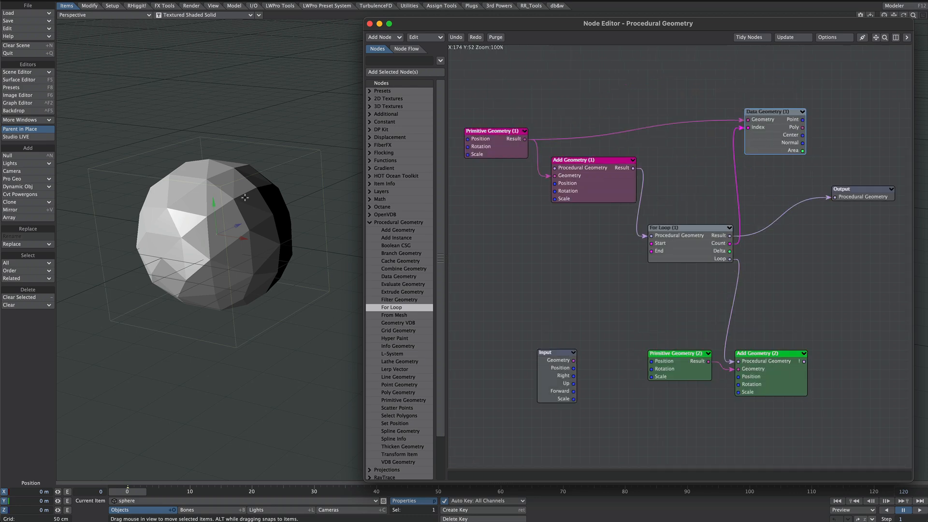
pyautogui.moveTo(792, 104)
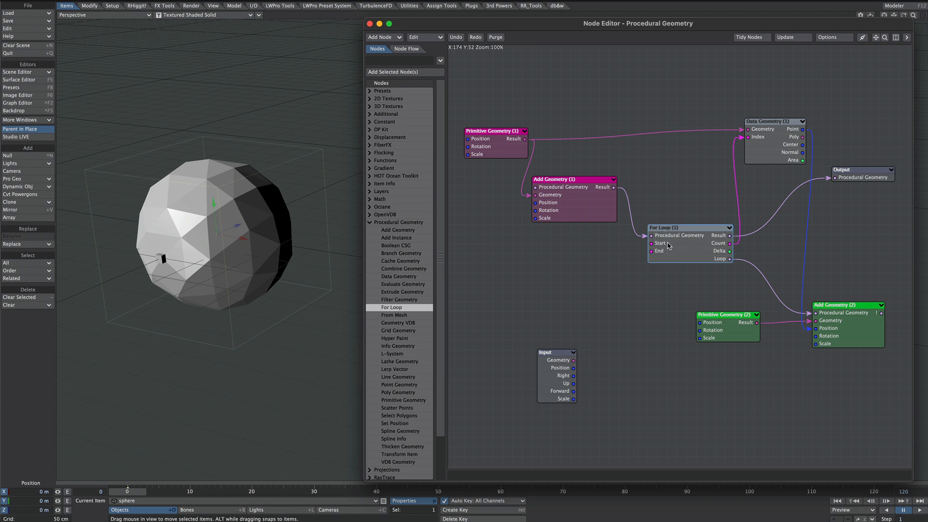
# Step: Set the For Loop's End value to 46
pyautogui.doubleClick(688, 227)
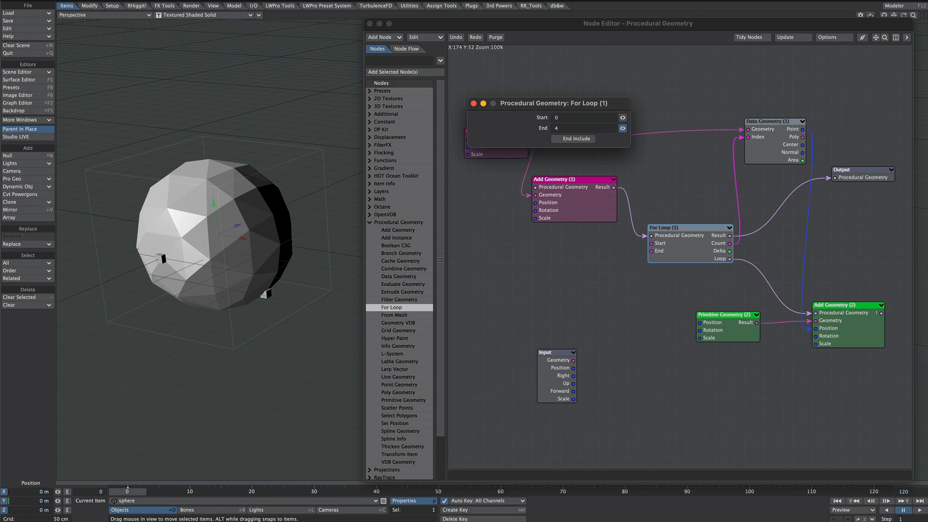
pyautogui.write('23')
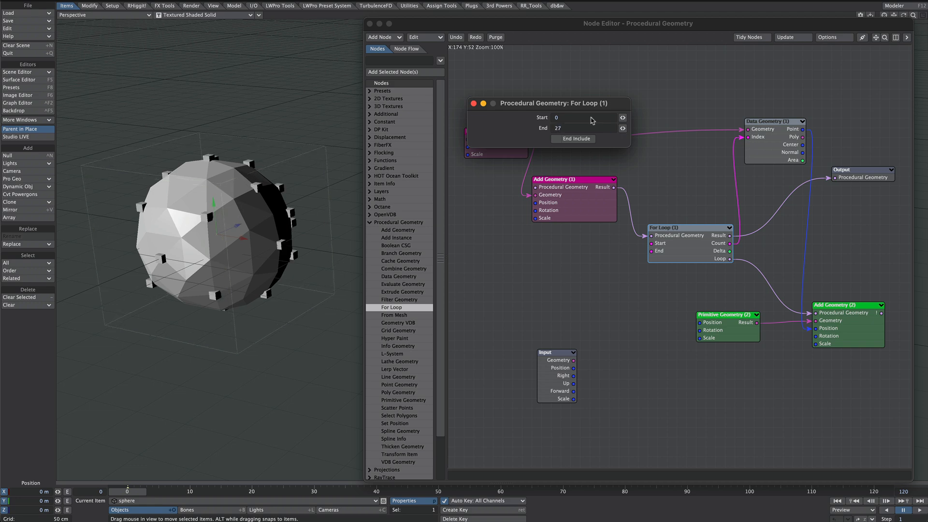
pyautogui.click(586, 128)
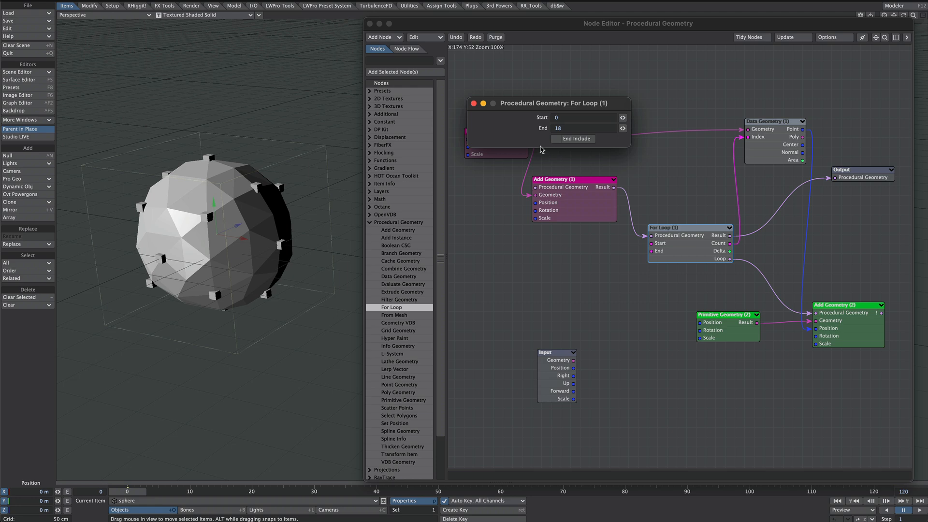
pyautogui.moveTo(593, 134)
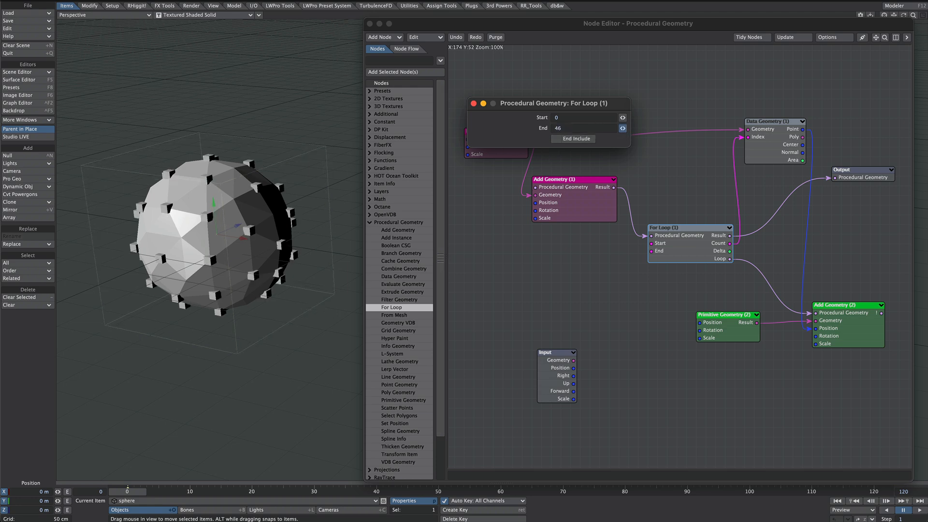
pyautogui.click(474, 103)
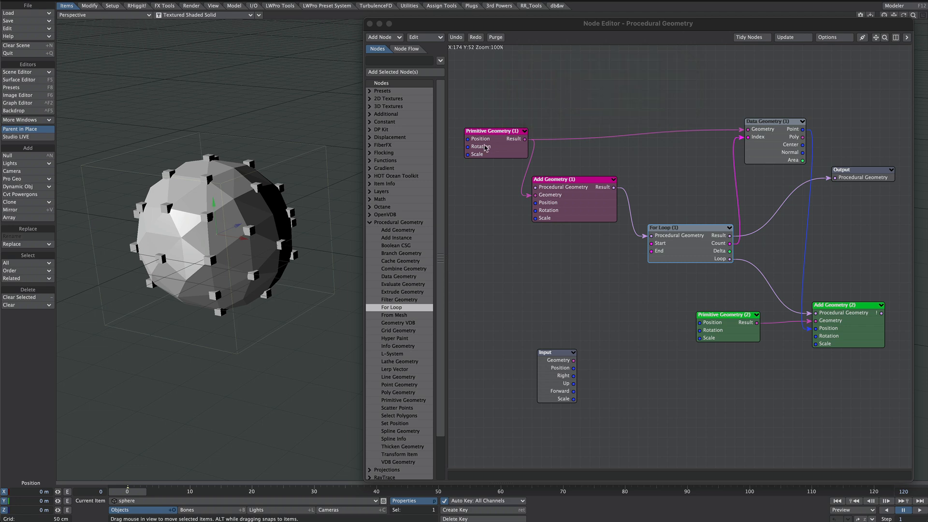
# Step: Set Primitive Geometry (1) Type back to Sphere
pyautogui.doubleClick(495, 131)
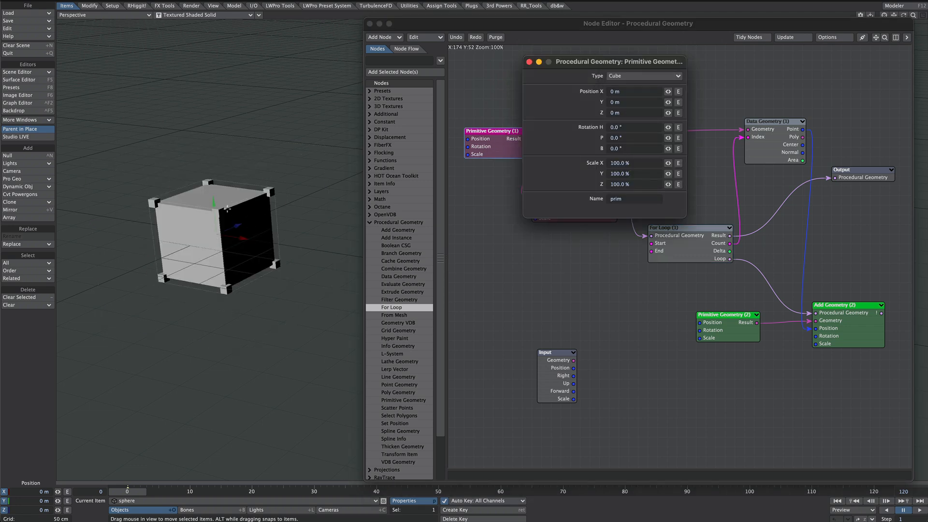
pyautogui.click(642, 76)
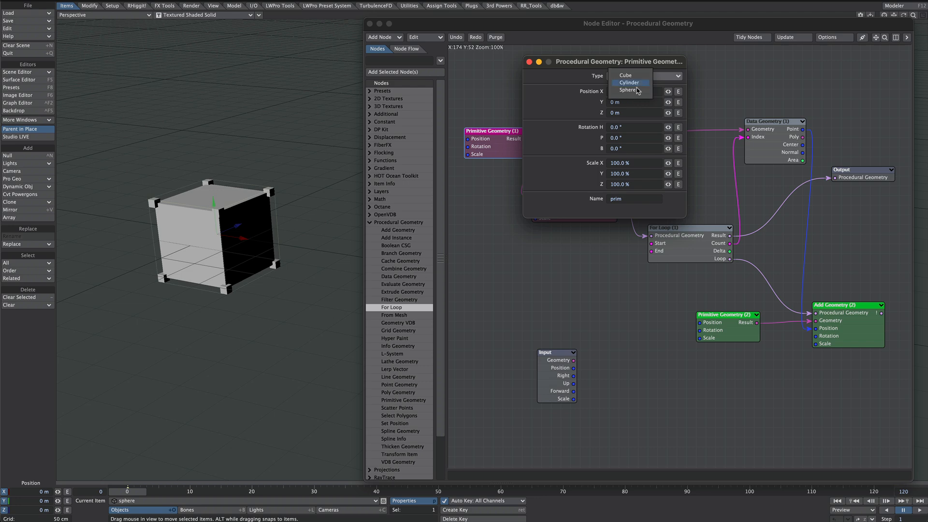
pyautogui.click(627, 90)
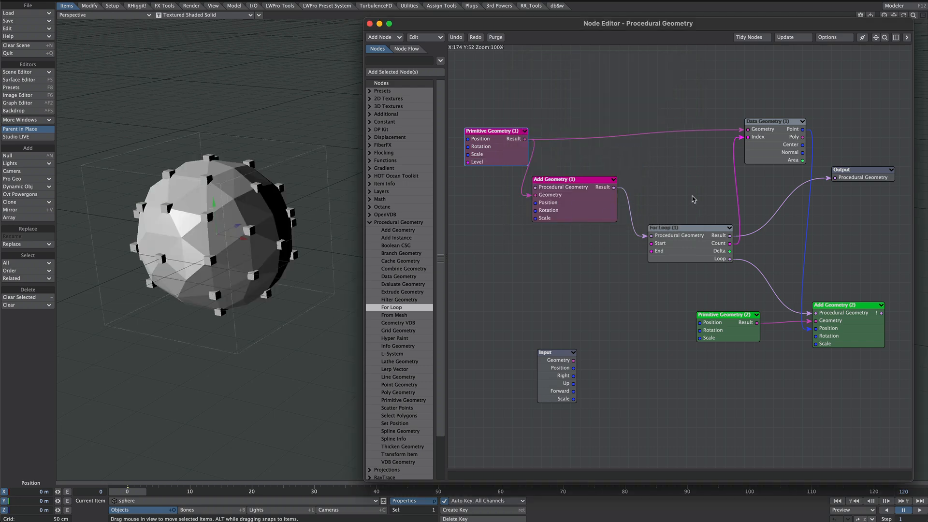
pyautogui.moveTo(551, 227)
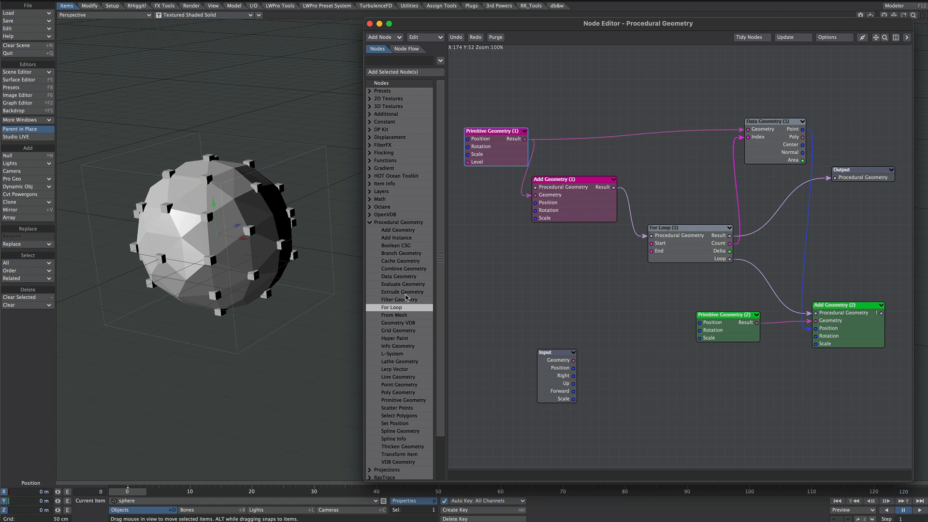
# Step: Add a Filter Geometry node from the Procedural Geometry list and place it in the graph
pyautogui.click(400, 300)
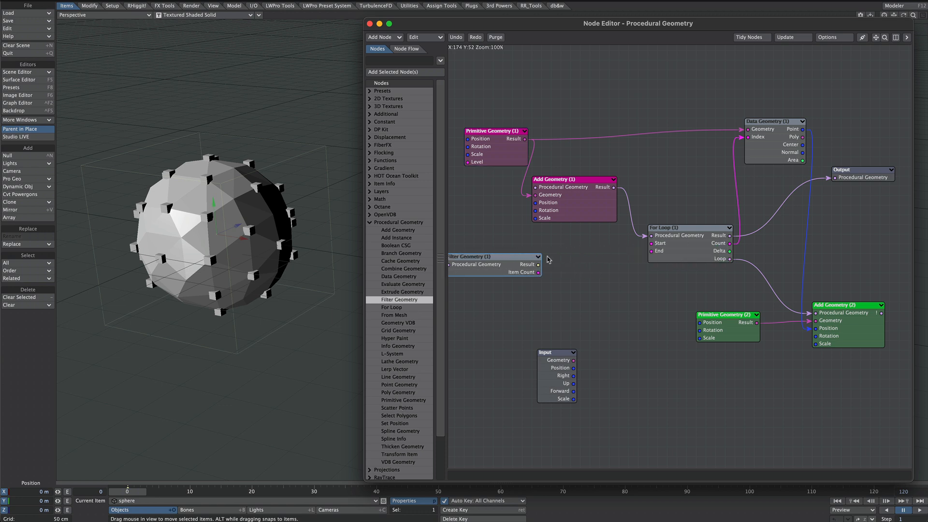
pyautogui.moveTo(539, 264); pyautogui.dragTo(573, 270)
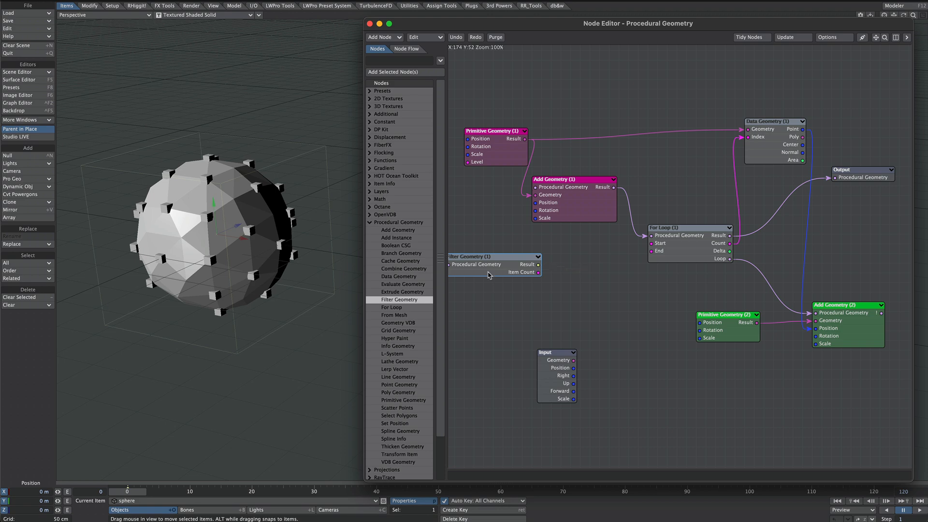
pyautogui.moveTo(399, 346)
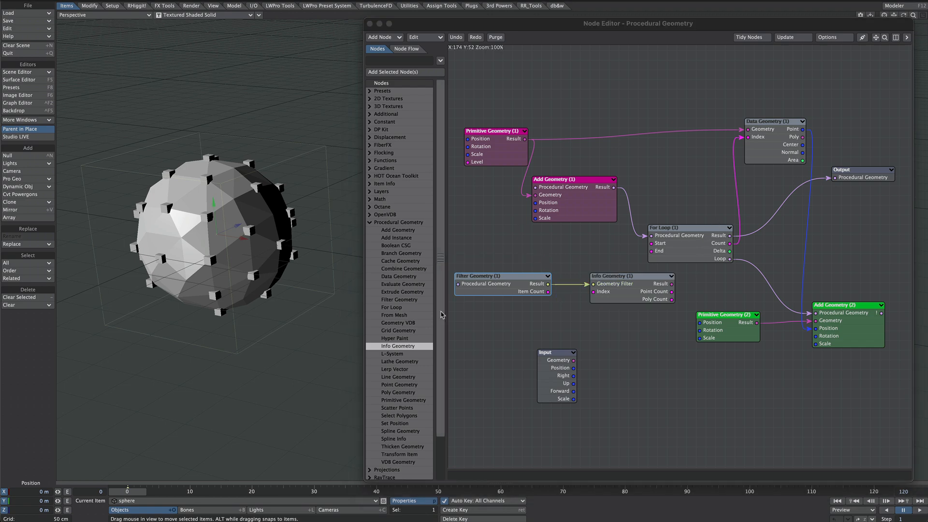
# Step: Name the sphere geometry 'base' and set Filter Geometry's Name to 'base'
pyautogui.doubleClick(501, 276)
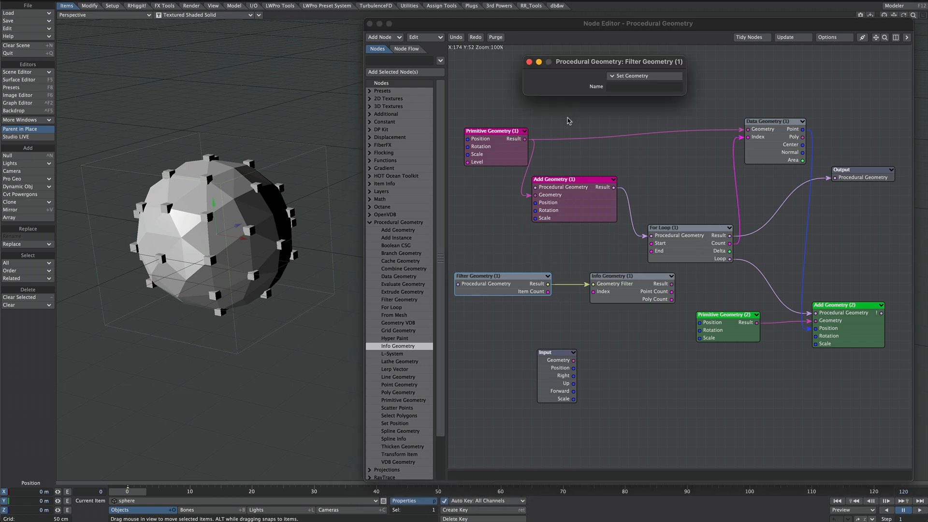
pyautogui.moveTo(630, 133)
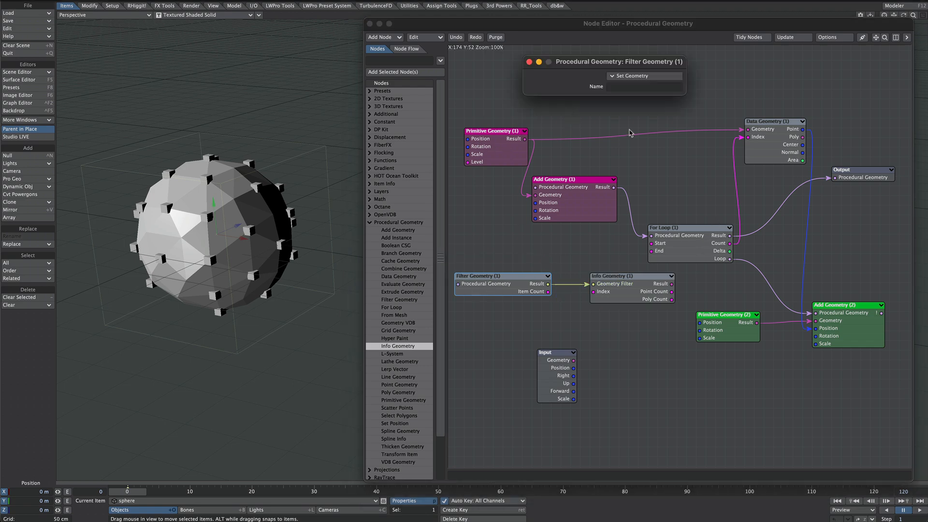
pyautogui.write('prim')
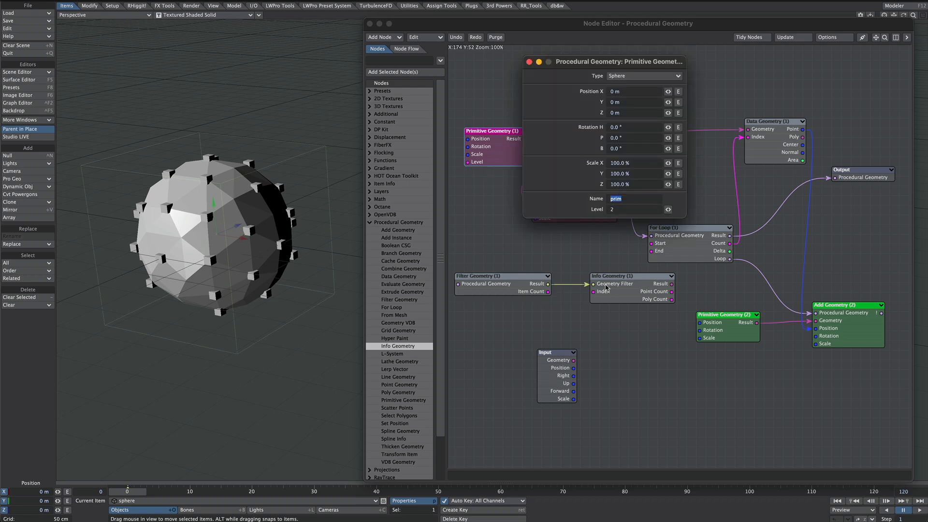
pyautogui.write('base')
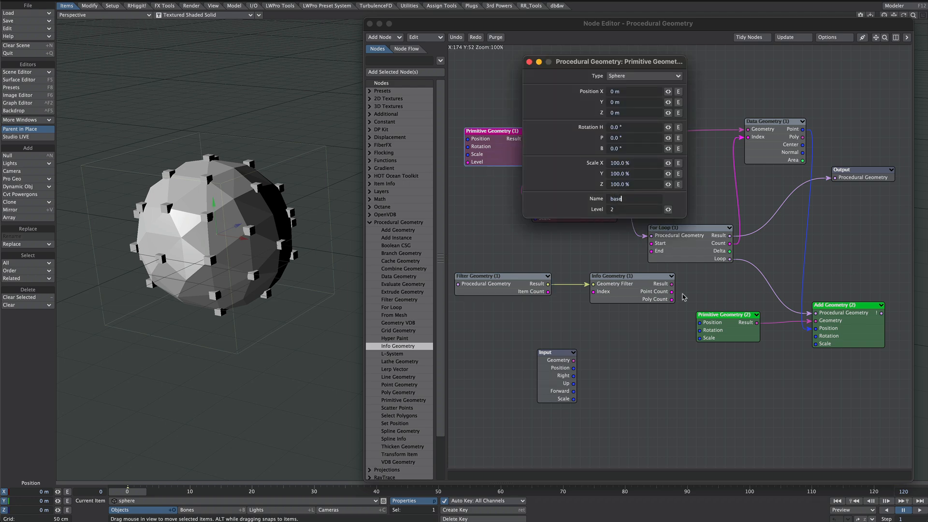
pyautogui.doubleClick(617, 198)
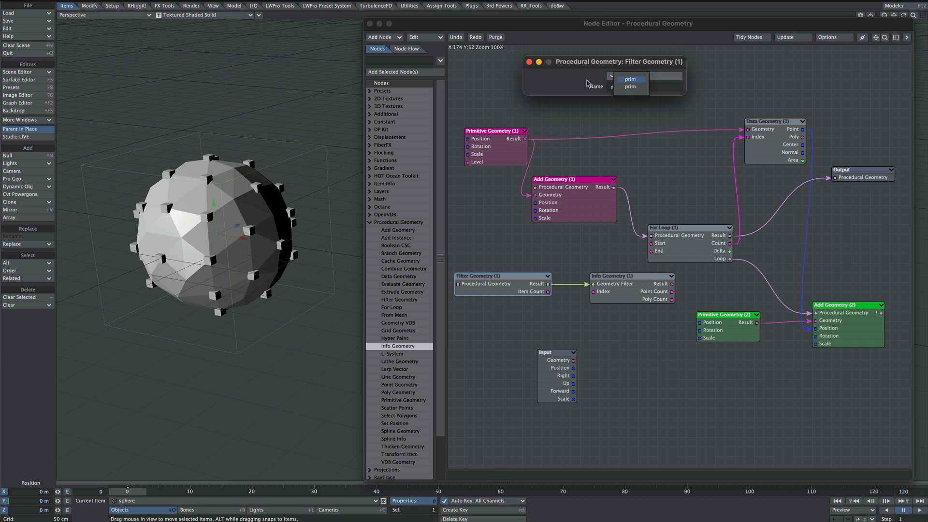
pyautogui.click(630, 79)
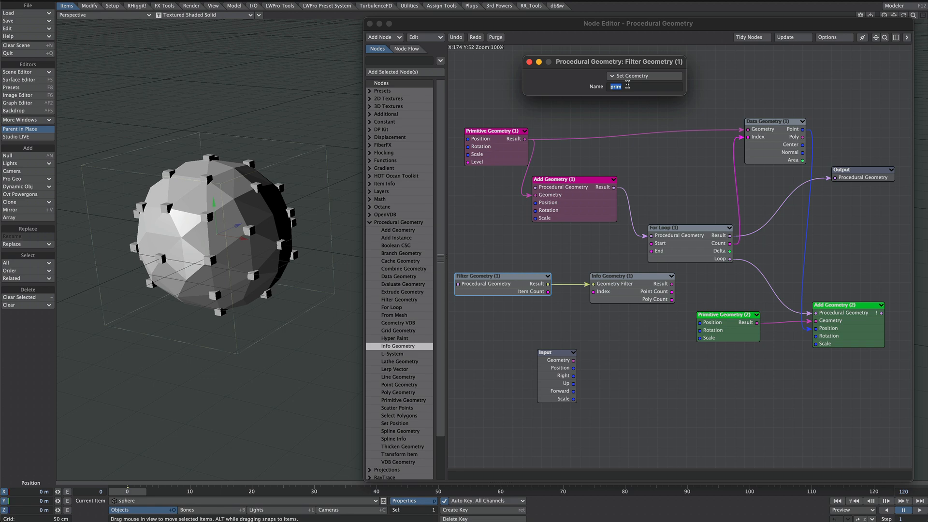
pyautogui.write('base')
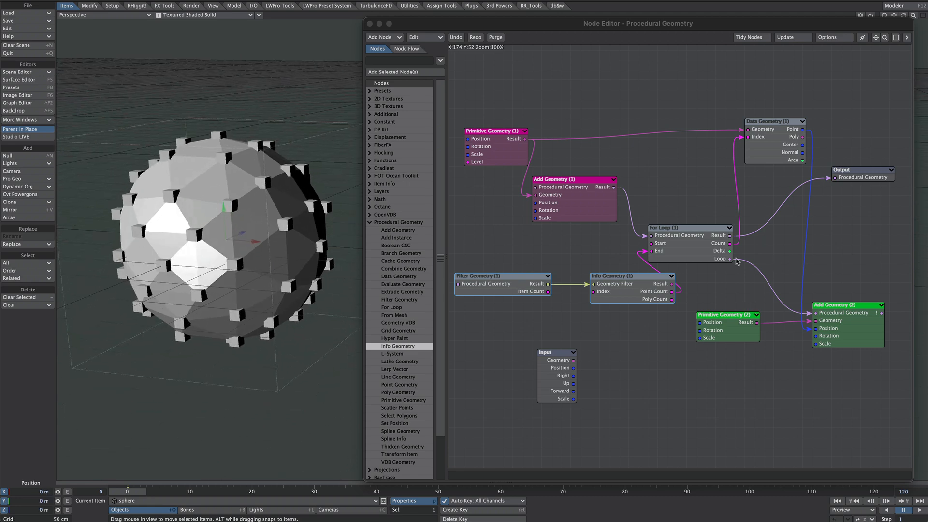
# Step: Drive For Loop End from Info Geometry Point Count and rename the two node frames
pyautogui.doubleClick(690, 227)
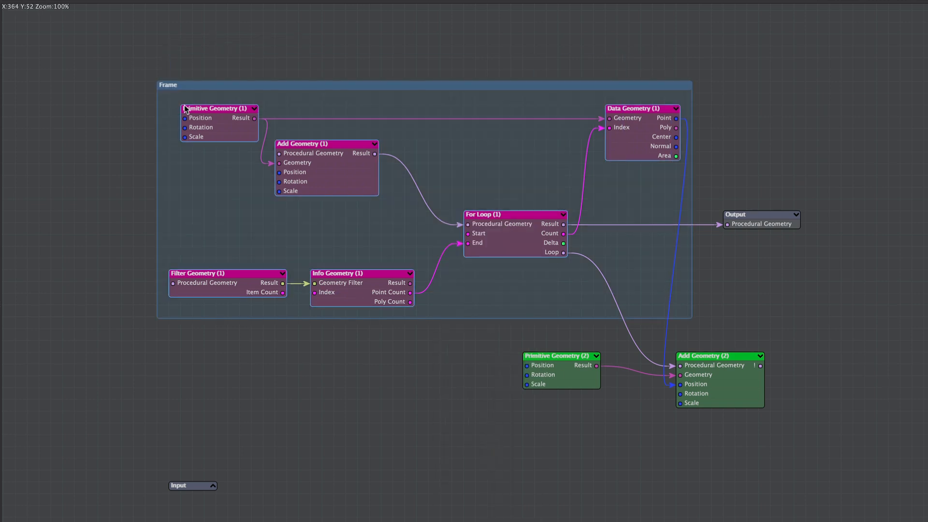
pyautogui.doubleClick(168, 84)
pyautogui.write('Sphere')
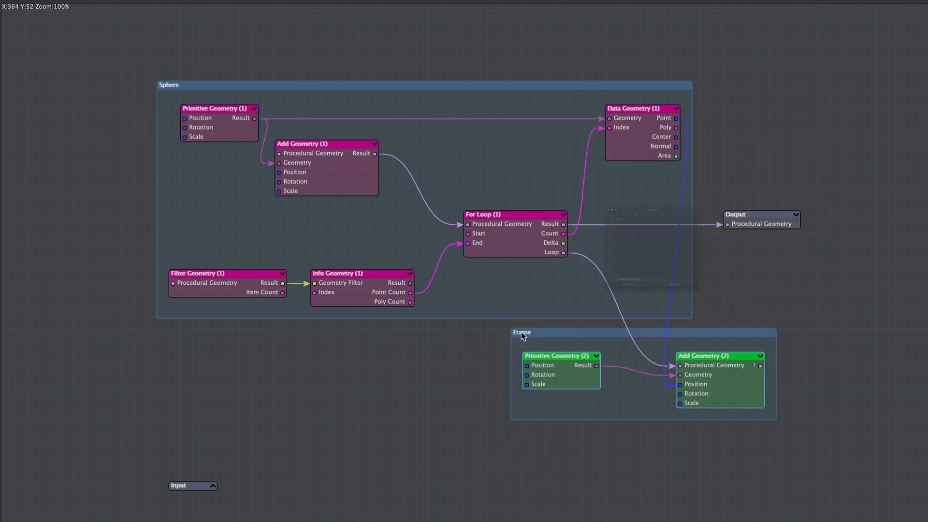
pyautogui.doubleClick(521, 332)
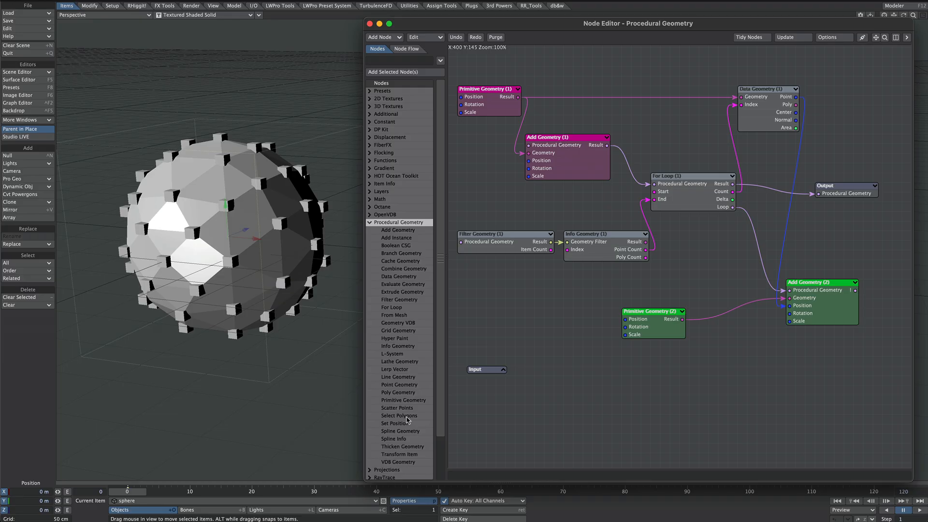
pyautogui.moveTo(414, 411)
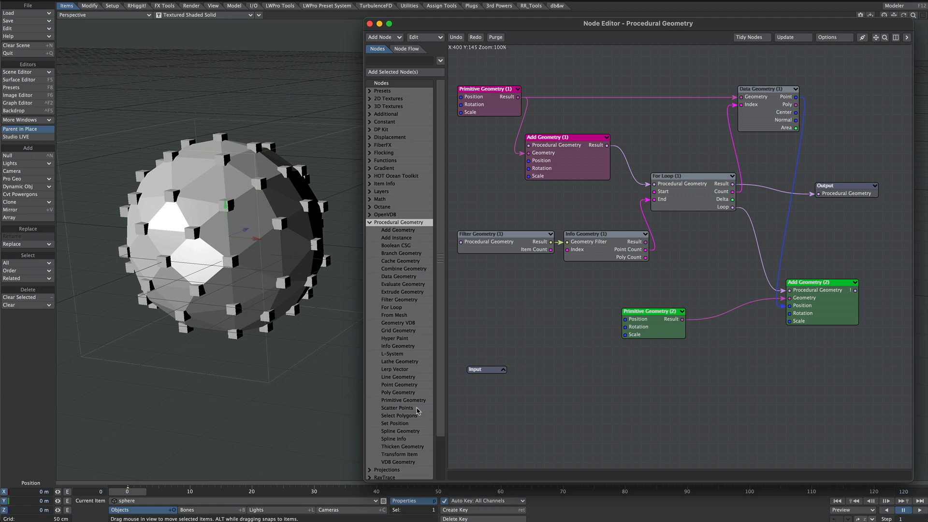
# Step: Add a Scatter Points node and an Integer node to the graph
pyautogui.click(397, 408)
pyautogui.write('int')
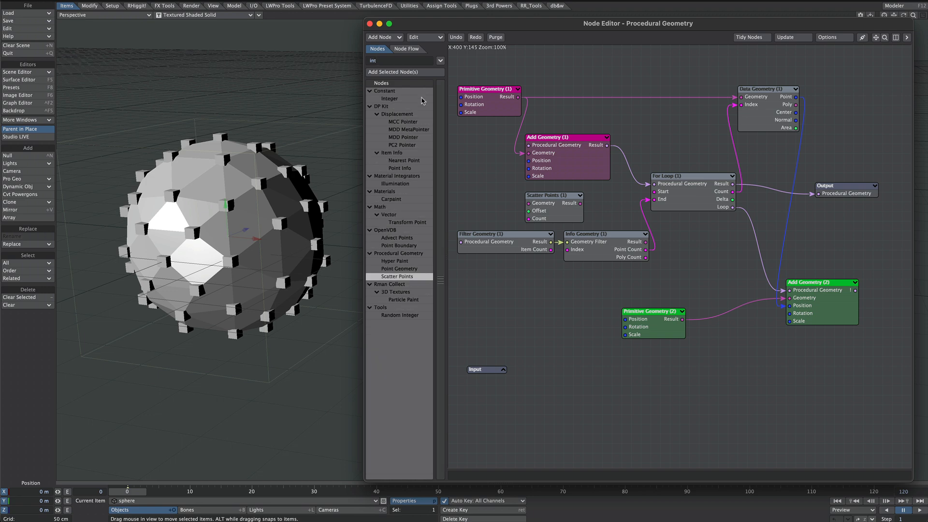
pyautogui.click(390, 98)
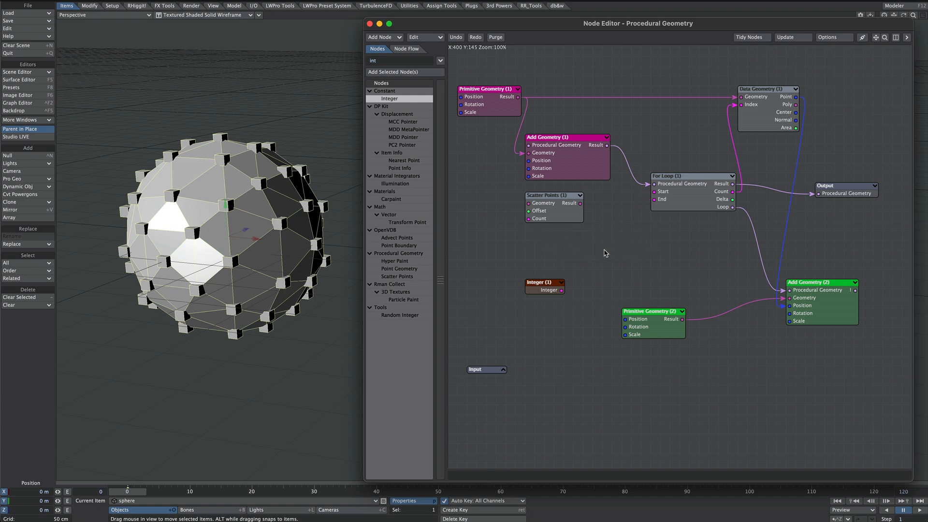
pyautogui.moveTo(784, 292)
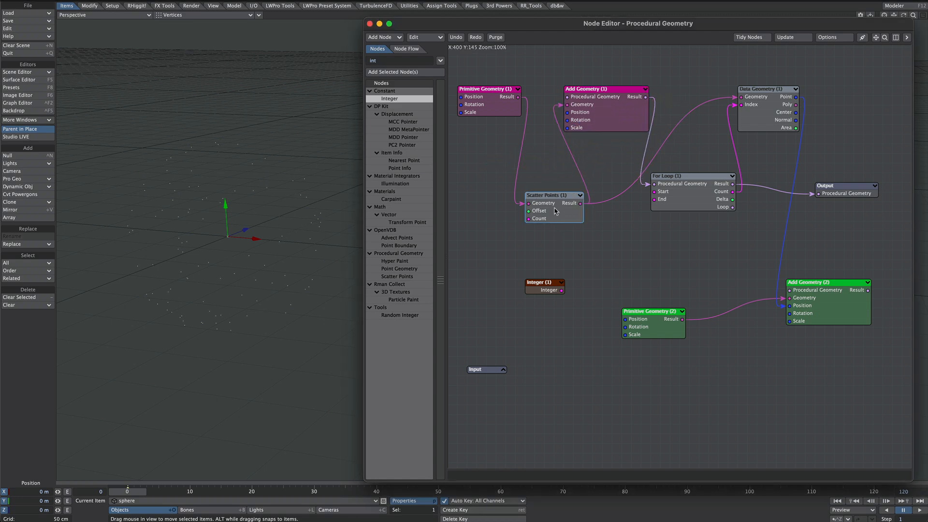
# Step: Set Scatter Points Count to 52 with Make Polygons, viewing in Textured Shaded Solid Wireframe
pyautogui.doubleClick(553, 195)
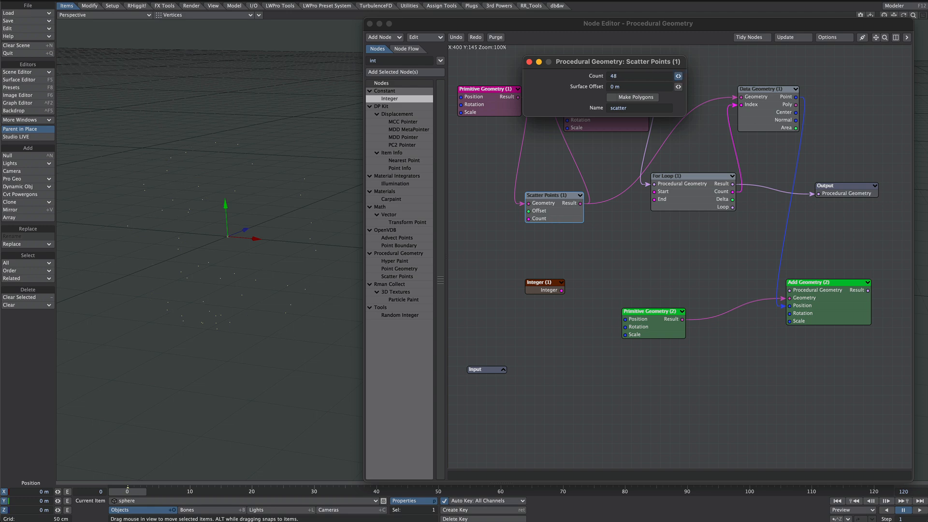
pyautogui.write('347')
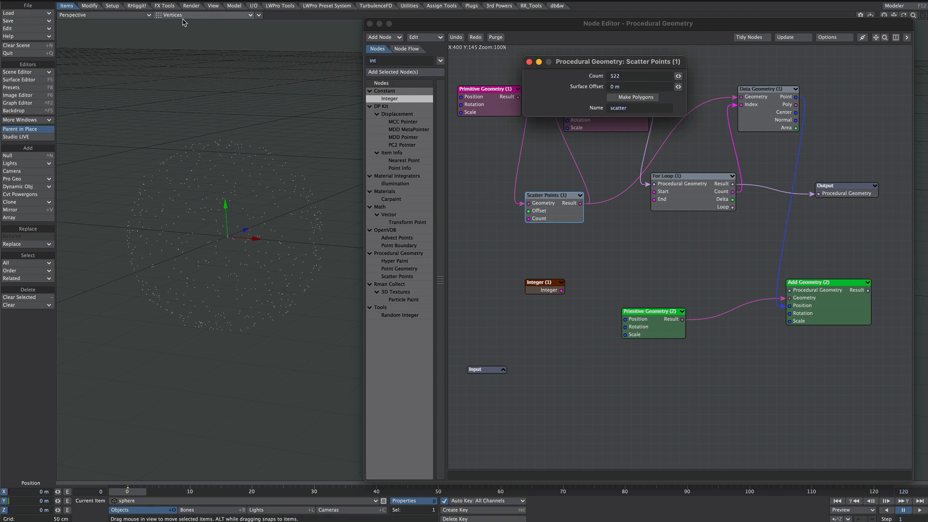
pyautogui.click(174, 15)
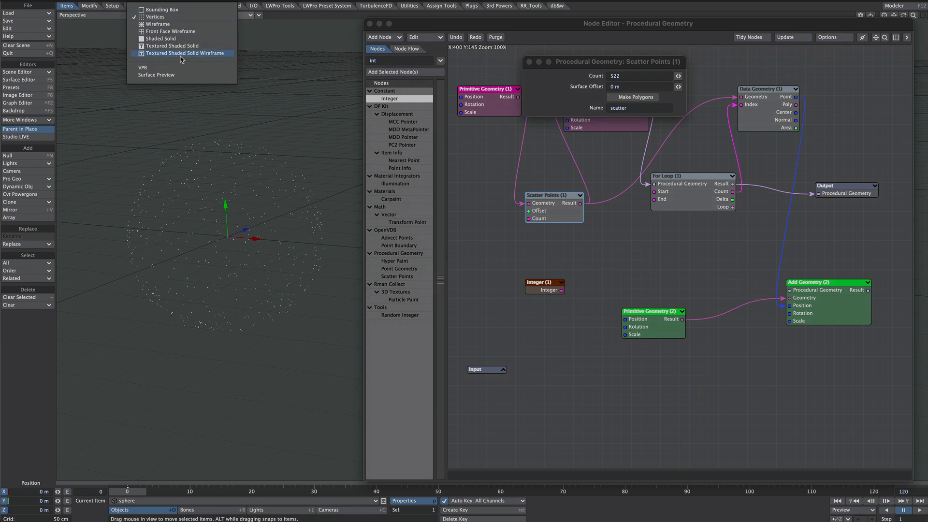
pyautogui.click(185, 53)
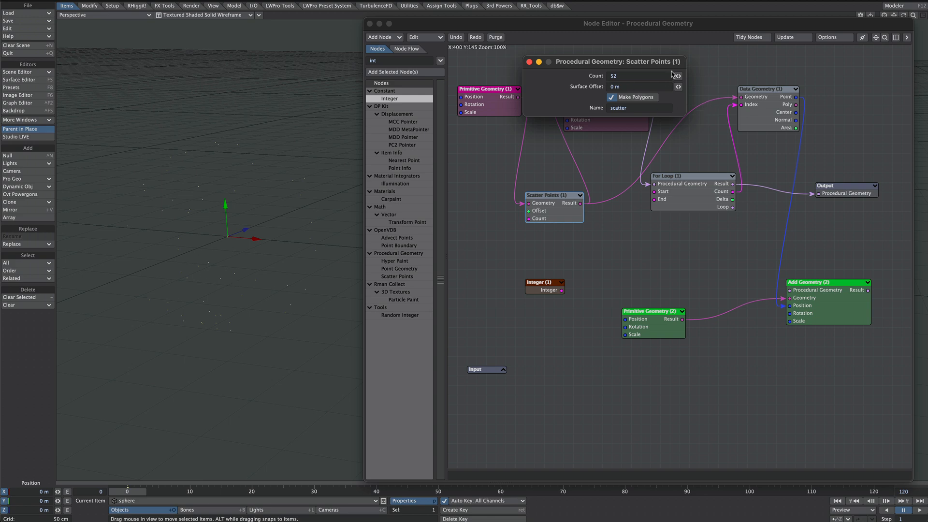
pyautogui.click(530, 61)
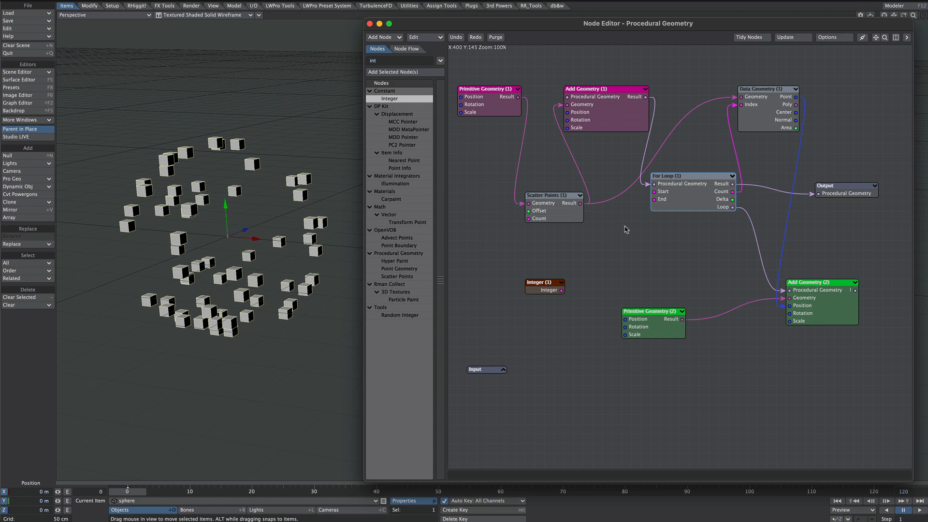
pyautogui.moveTo(530, 224)
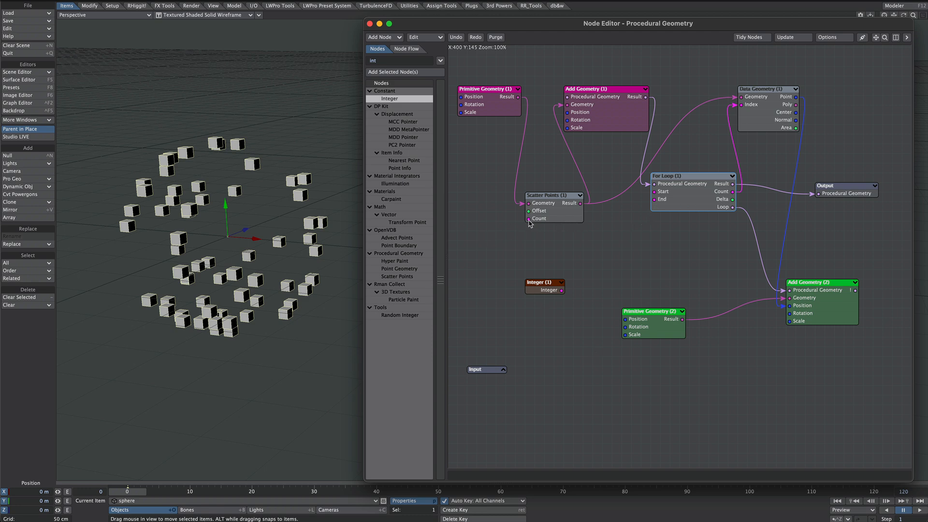
pyautogui.moveTo(713, 210)
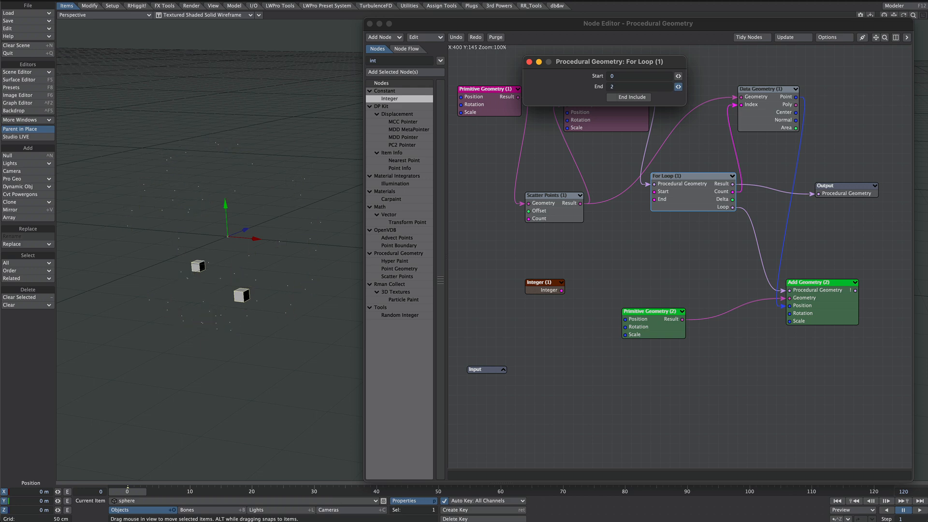
# Step: Connect the Integer to Scatter Points Count and For Loop End, and set it to 392
pyautogui.write('73')
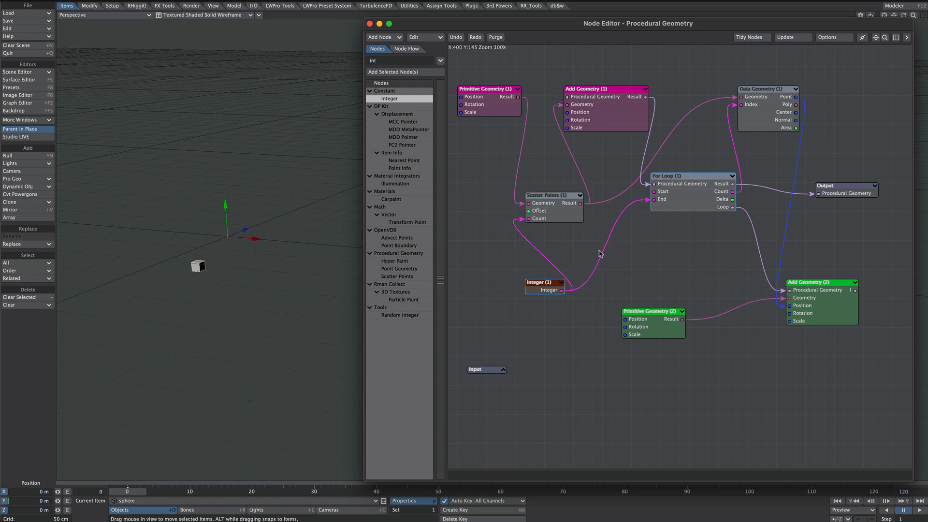
pyautogui.doubleClick(543, 285)
pyautogui.write('392')
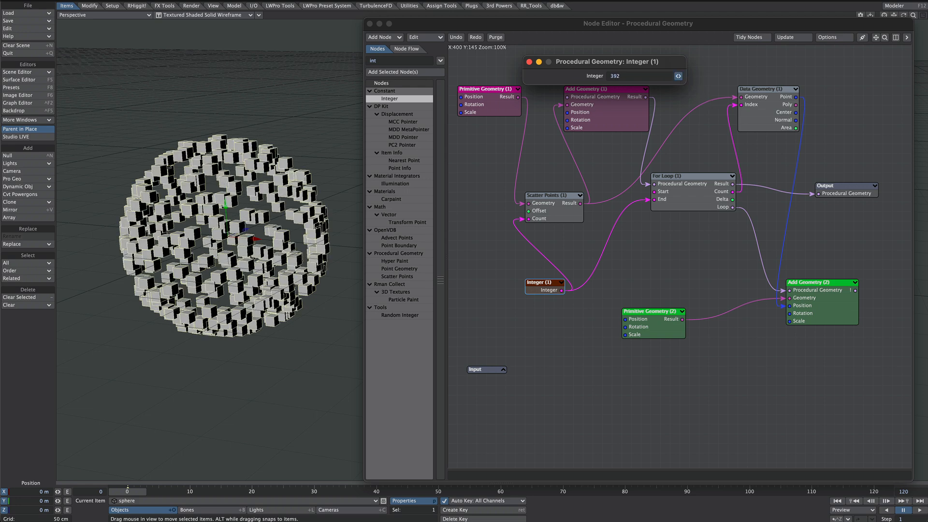
pyautogui.click(527, 61)
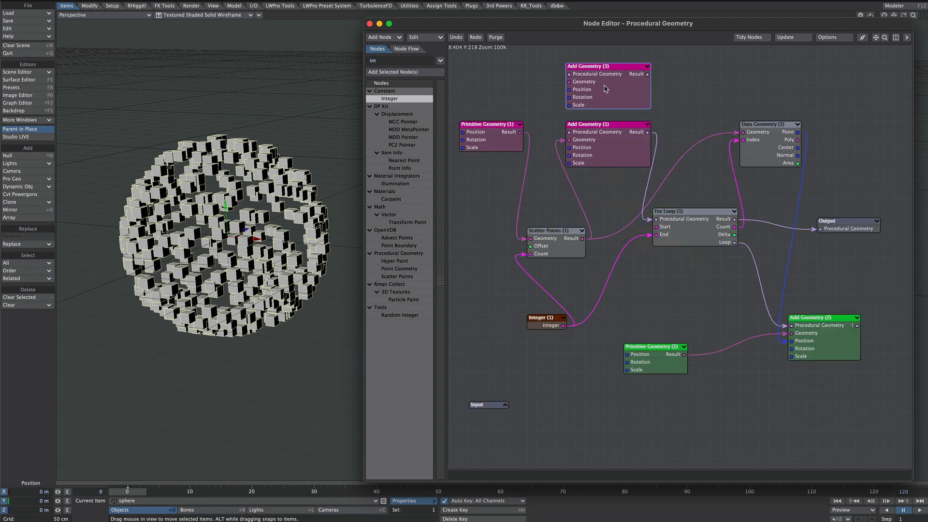
pyautogui.moveTo(556, 118)
pyautogui.write('rand')
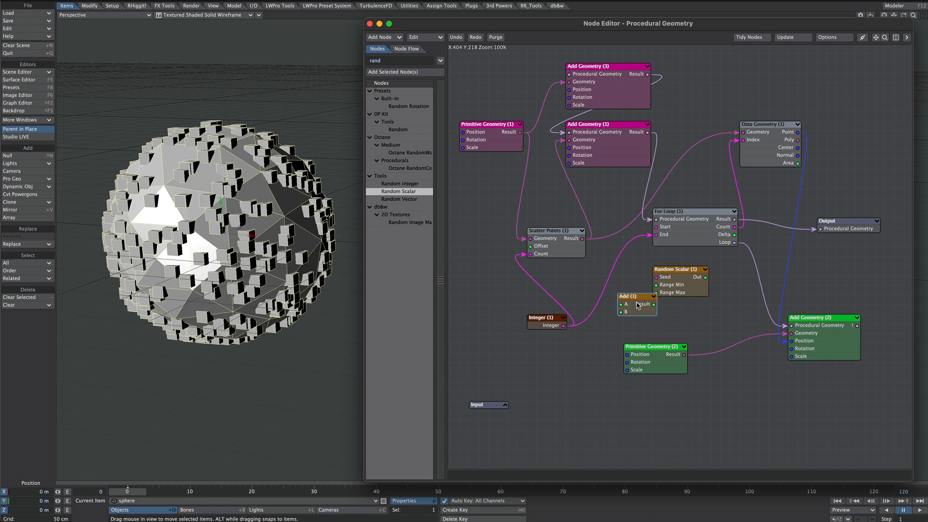
# Step: Place the Add node beside the Integer node and wire its output into the Random Scalar seed
pyautogui.moveTo(636, 296); pyautogui.dragTo(625, 307)
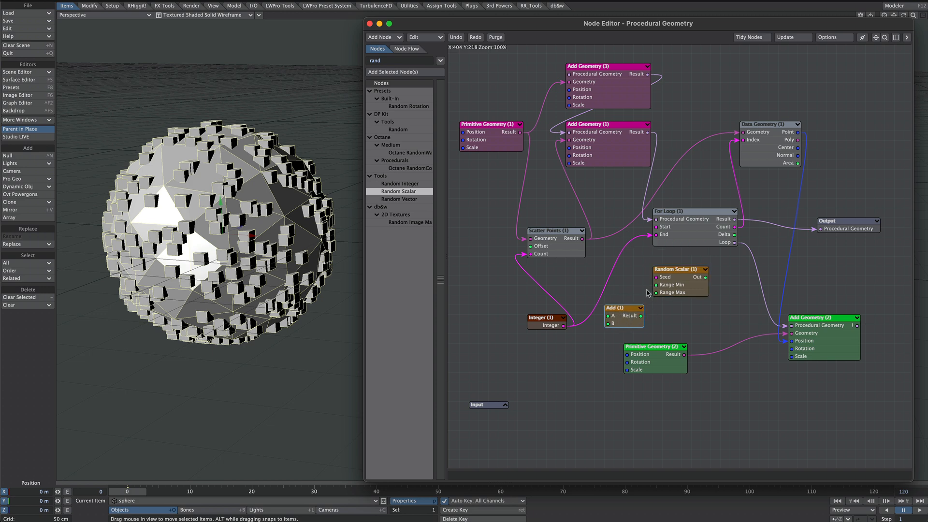
pyautogui.moveTo(633, 298)
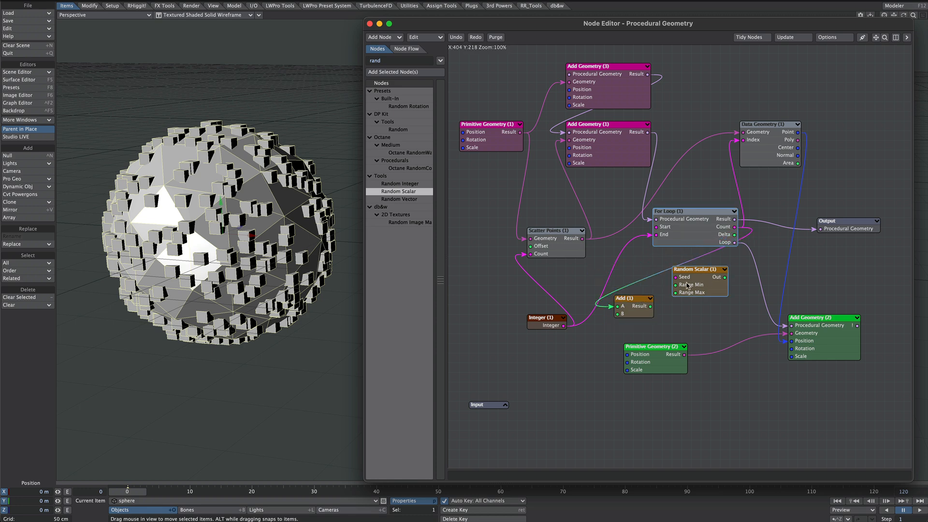
pyautogui.moveTo(700, 269); pyautogui.dragTo(709, 288)
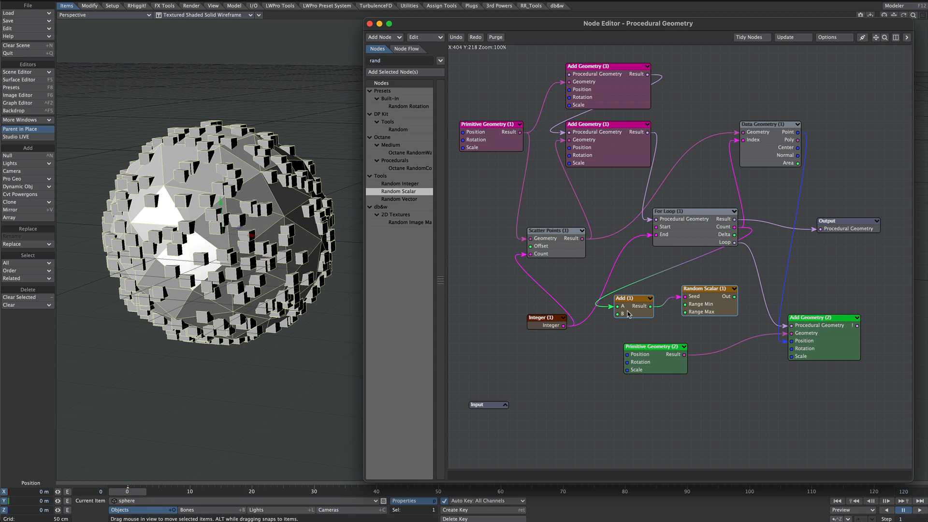
pyautogui.doubleClick(624, 298)
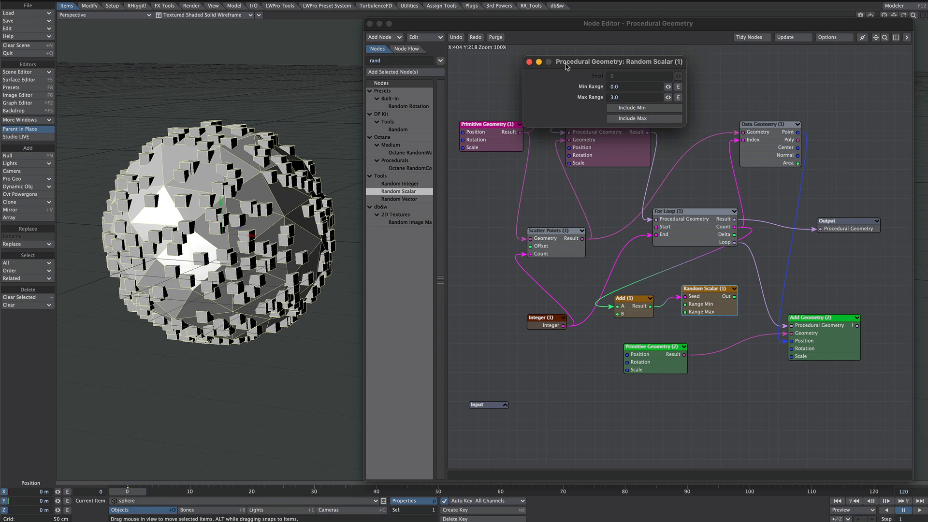
pyautogui.click(528, 61)
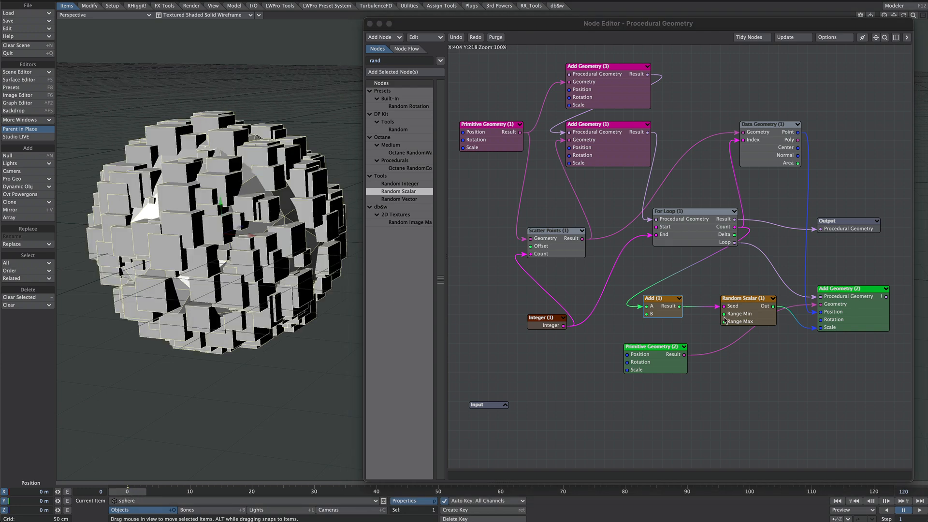
# Step: Change the Add node's B value to 4576.0 to offset the random seed
pyautogui.doubleClick(662, 297)
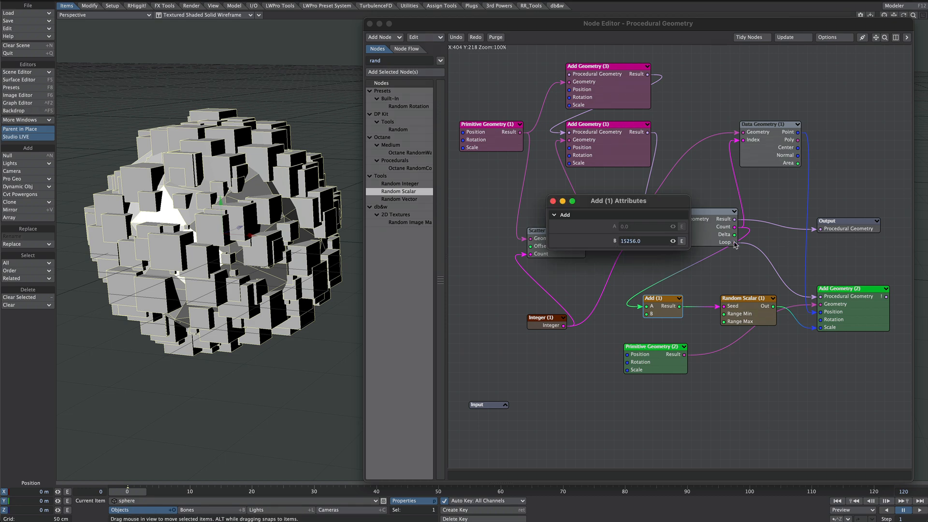
pyautogui.write('4576.0')
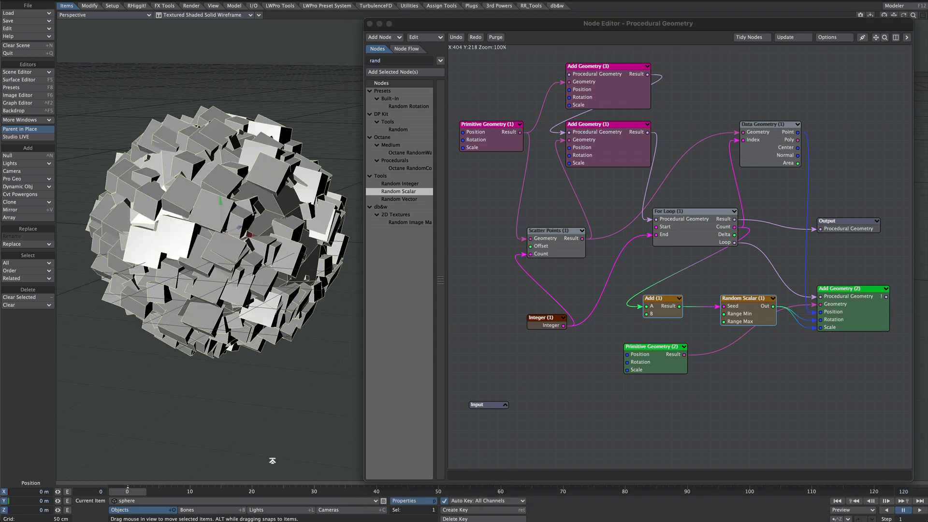
pyautogui.doubleClick(658, 298)
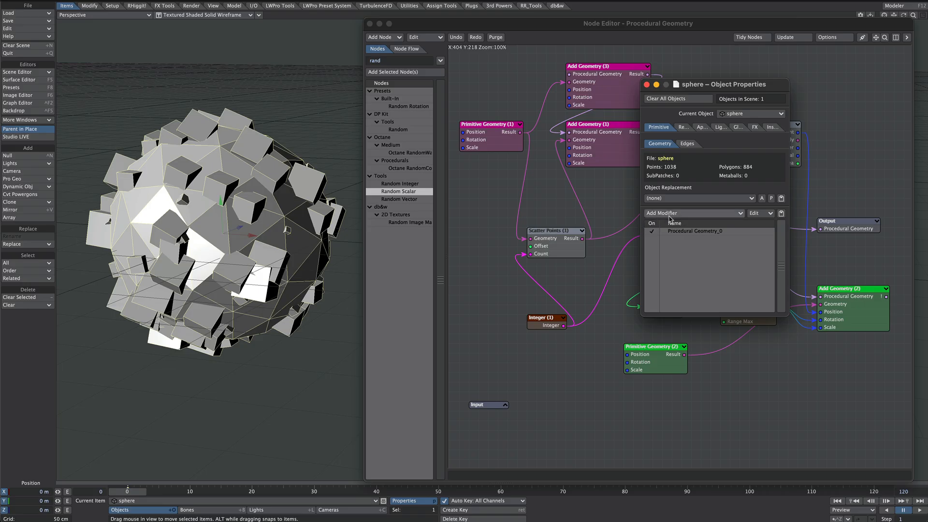
# Step: Add a Textured Displacement modifier to the sphere with a Ripples texture, entering 3.0
pyautogui.click(693, 213)
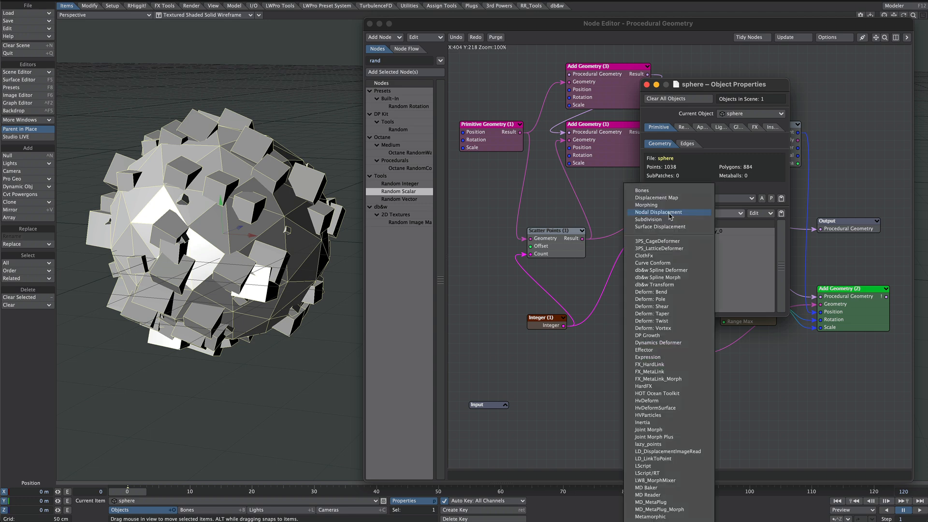
pyautogui.write('tex')
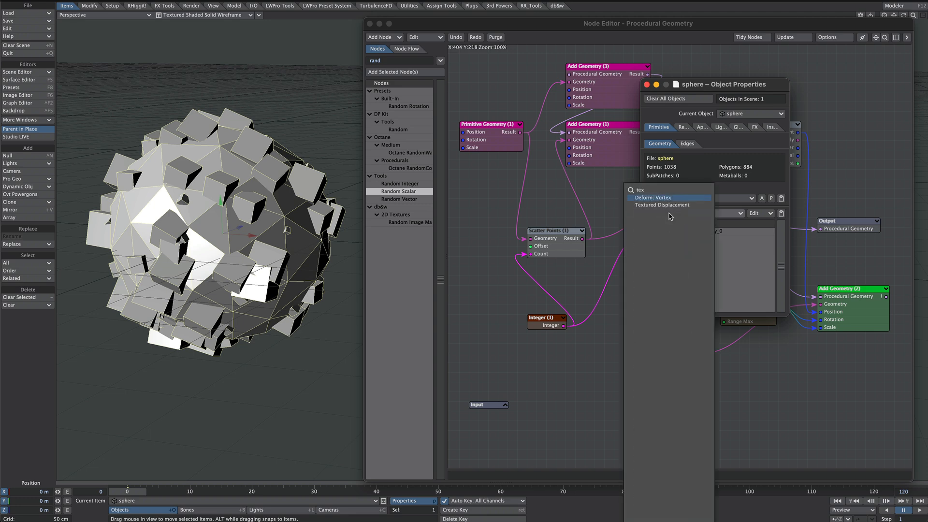
pyautogui.click(662, 205)
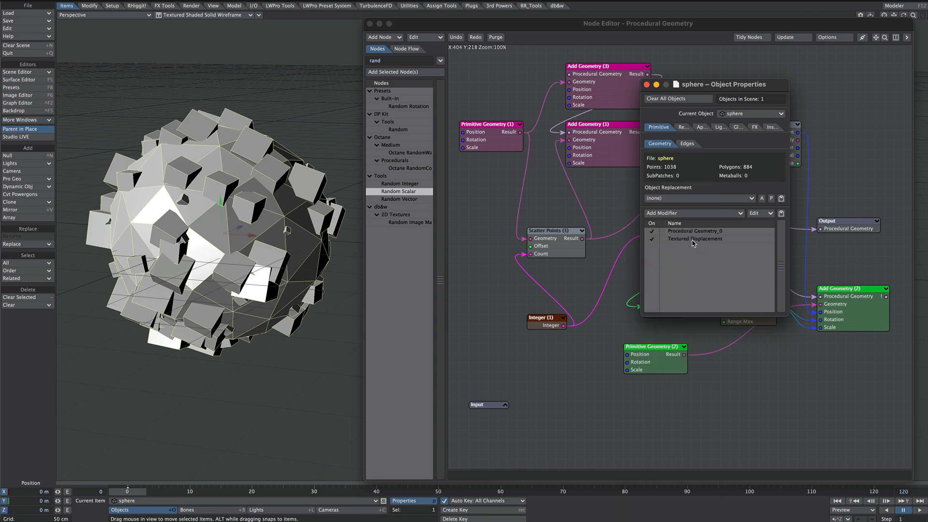
pyautogui.doubleClick(695, 238)
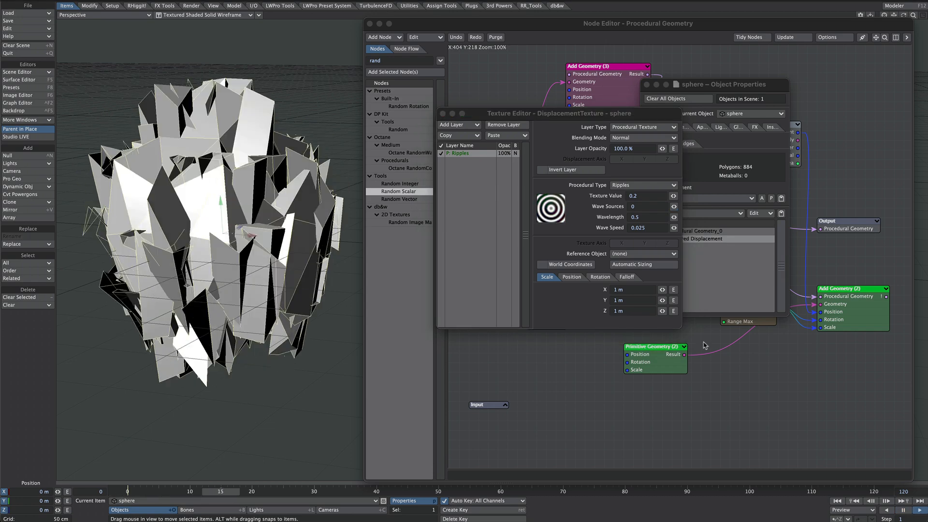
pyautogui.write('3.0')
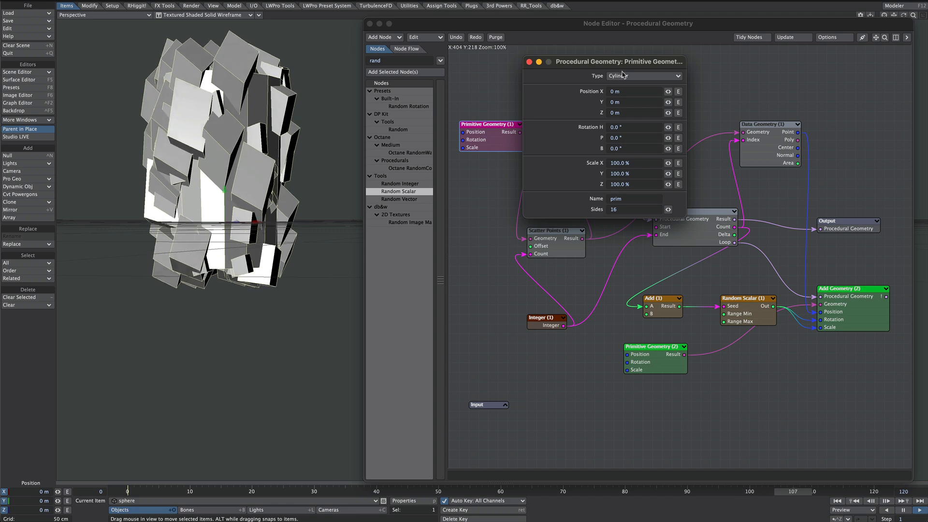
# Step: Switch the Primitive Geometry Type from Cube to a sphere shape
pyautogui.click(643, 76)
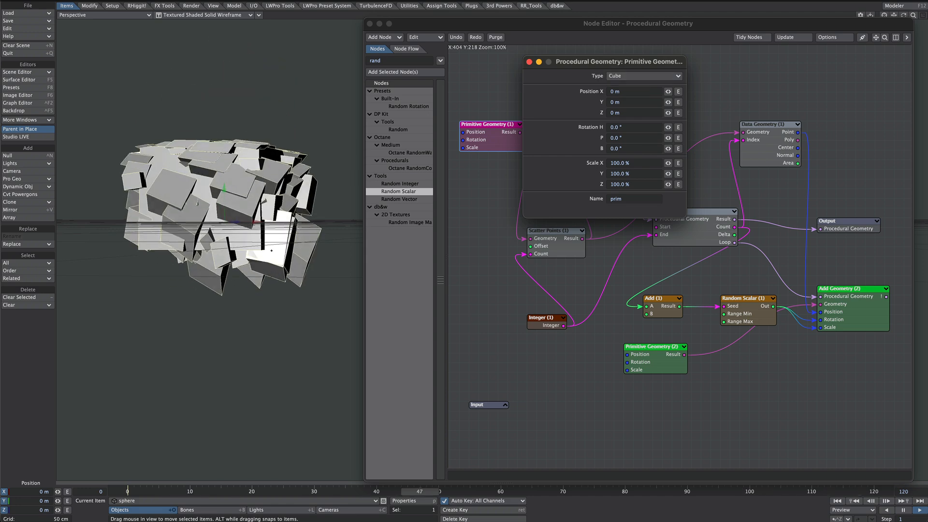
pyautogui.click(642, 75)
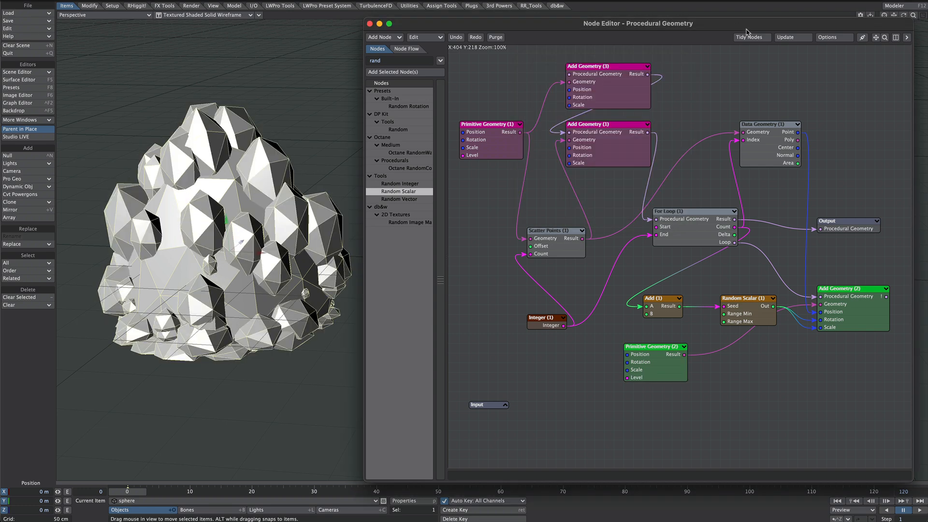
# Step: Close the Node Editor, leaving the sphere's Object Properties modifier list visible
pyautogui.scroll(-3)
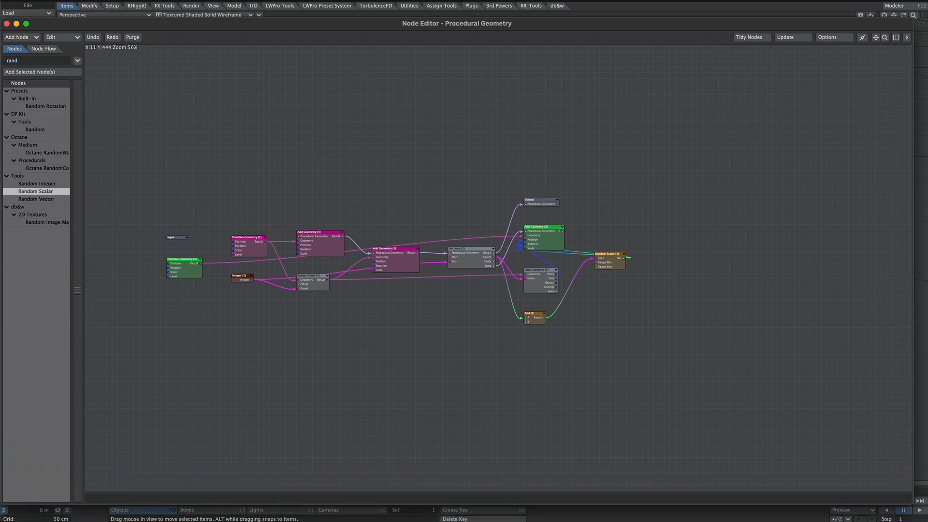
pyautogui.click(885, 37)
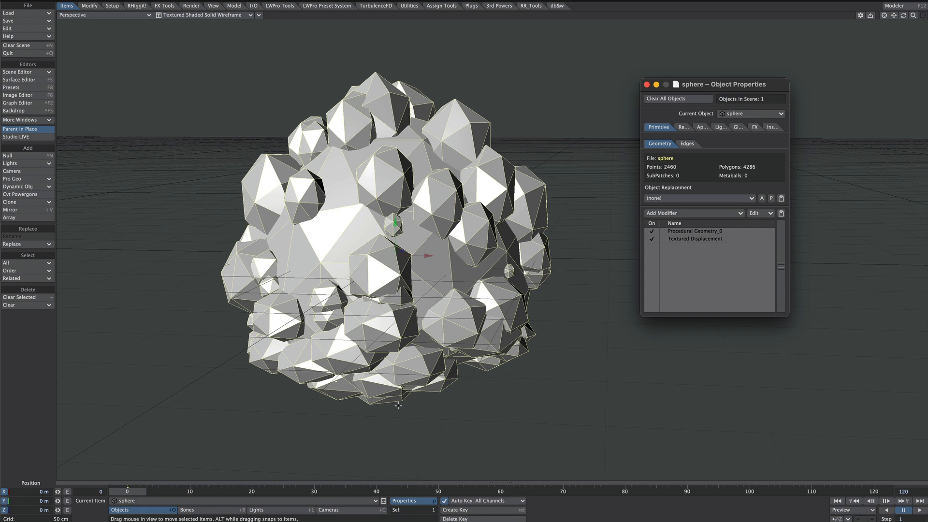
# Step: Move Textured Displacement above Procedural Geometry_0 and uncheck both modifiers
pyautogui.click(695, 238)
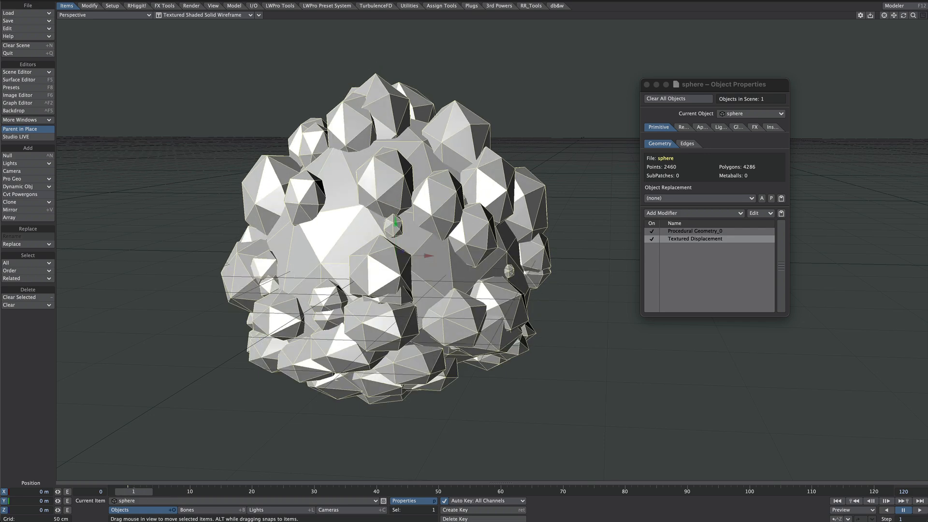
pyautogui.moveTo(134, 491); pyautogui.dragTo(164, 491)
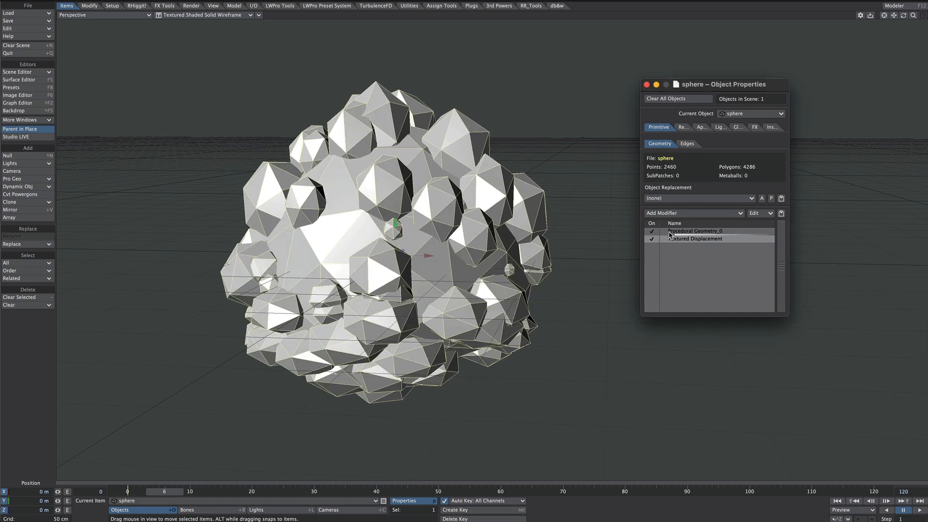
pyautogui.click(696, 231)
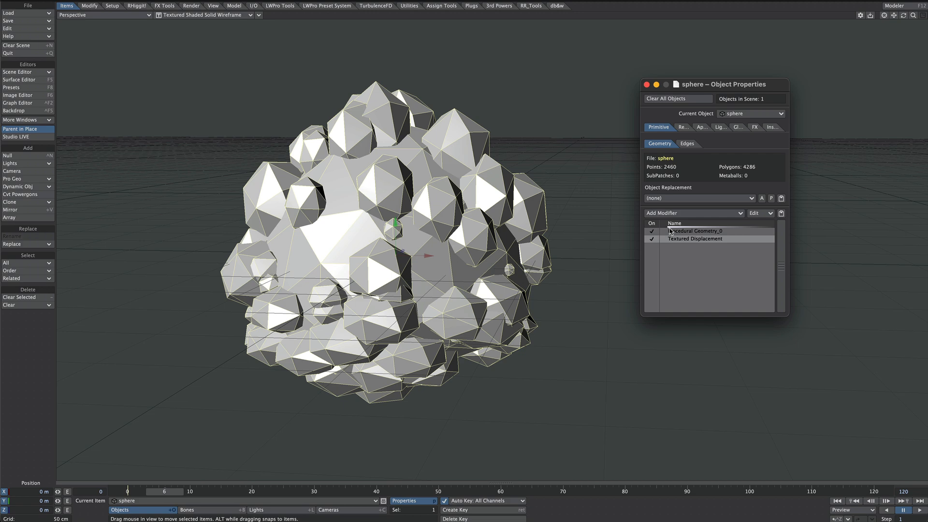
pyautogui.moveTo(699, 231); pyautogui.dragTo(698, 238)
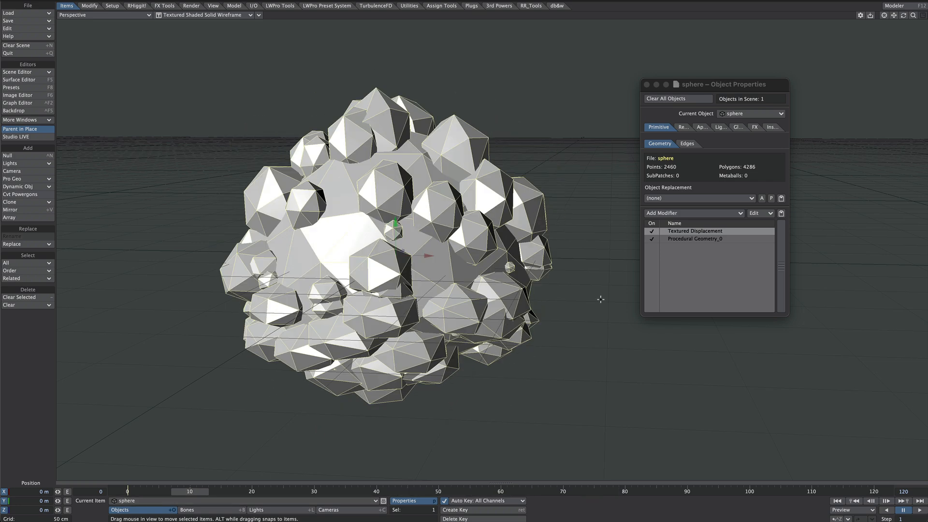
pyautogui.moveTo(678, 263)
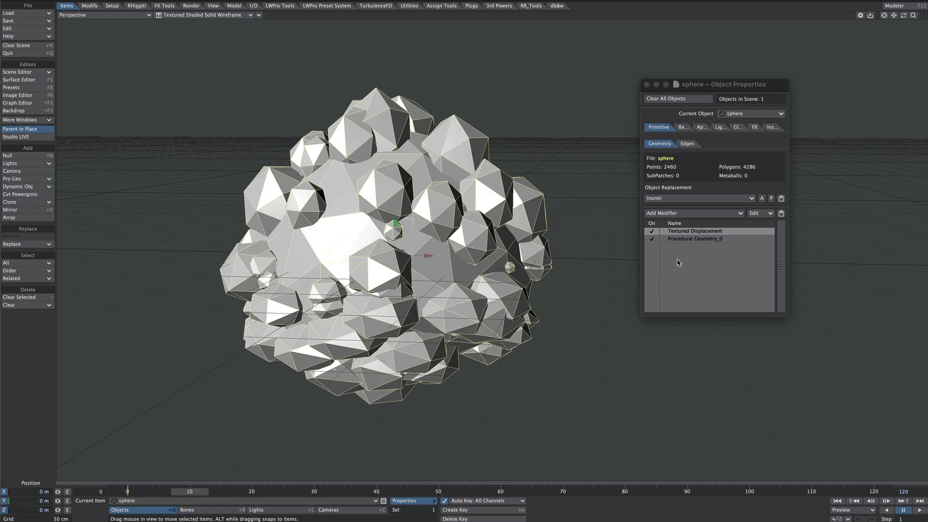
pyautogui.click(651, 239)
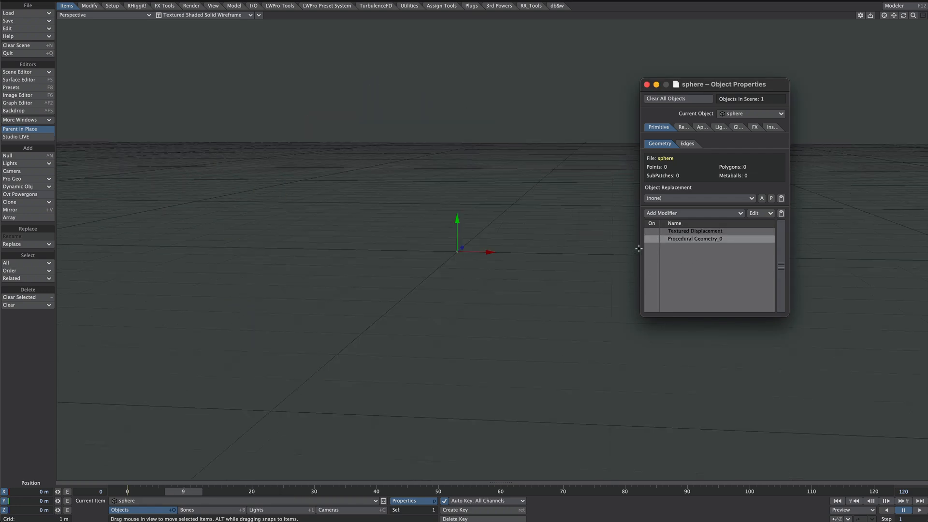
pyautogui.click(652, 231)
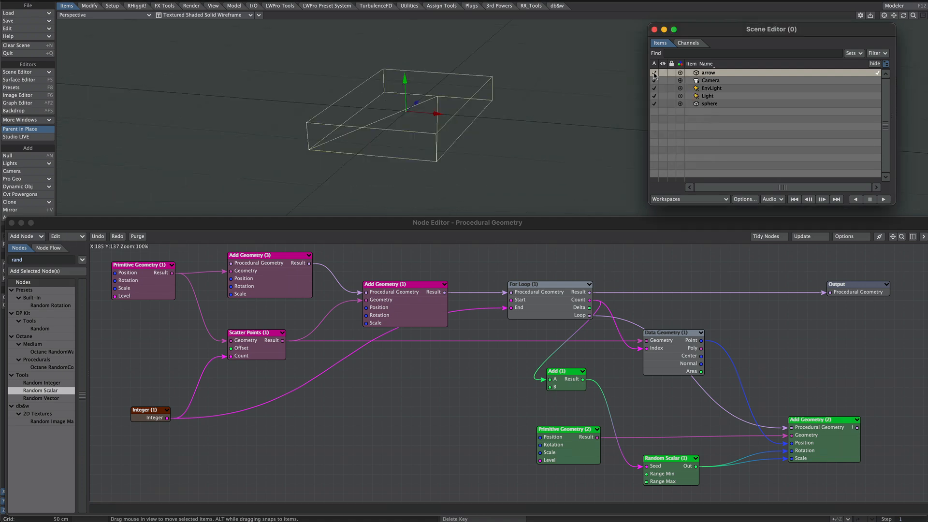
# Step: Dismiss the scene item list and add an Add Instance node to the procedural graph
pyautogui.click(654, 72)
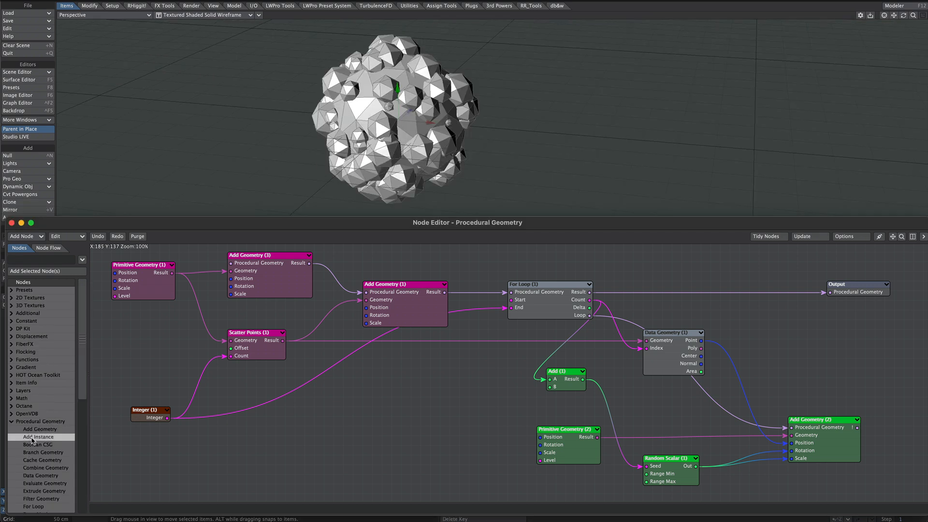
pyautogui.click(36, 437)
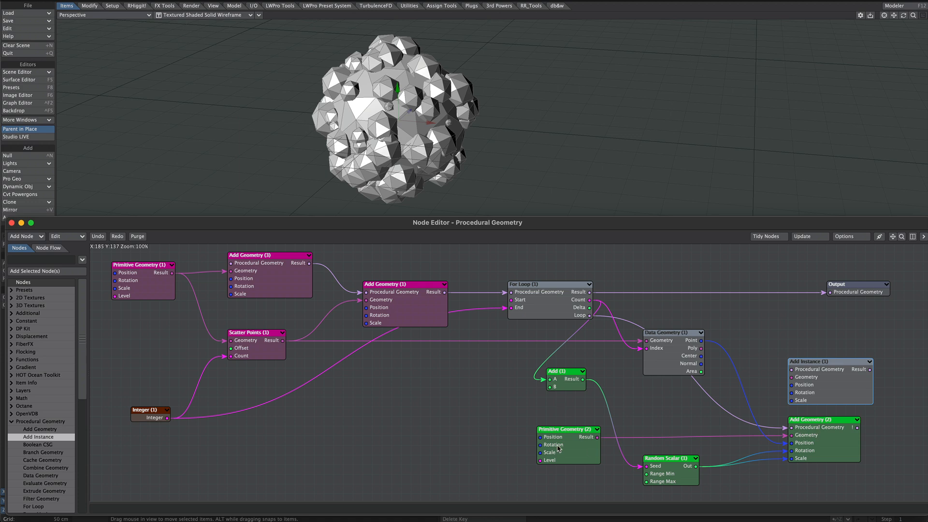
pyautogui.moveTo(578, 446)
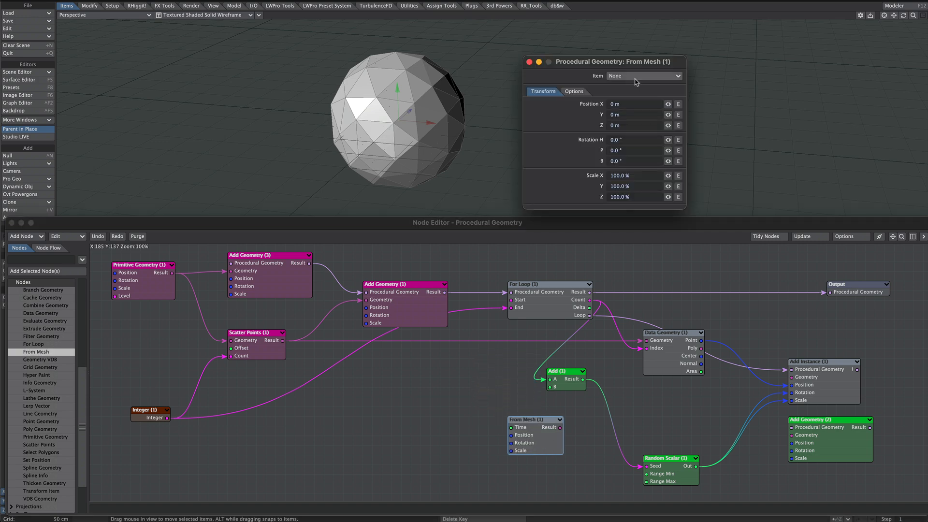
# Step: Set the From Mesh item to arrow and lower the Random Scalar maximum scale to 0.5
pyautogui.click(642, 76)
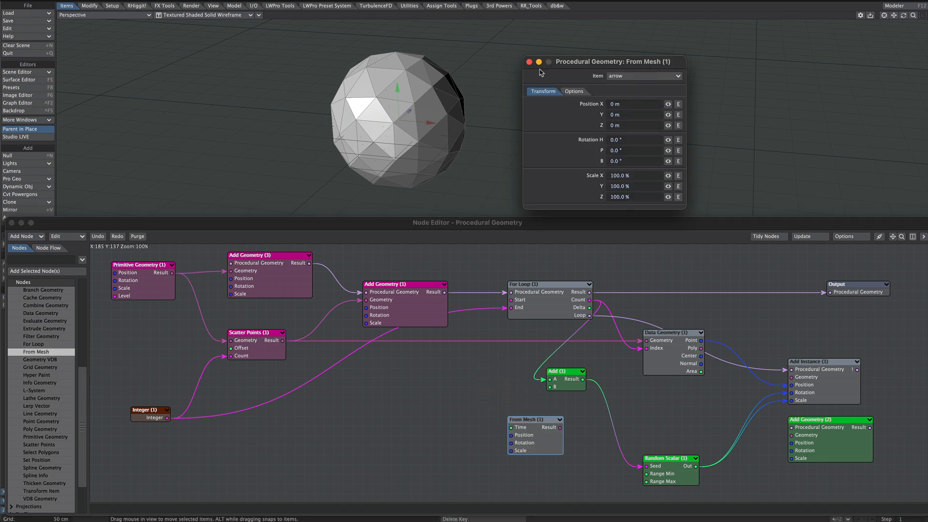
pyautogui.click(529, 61)
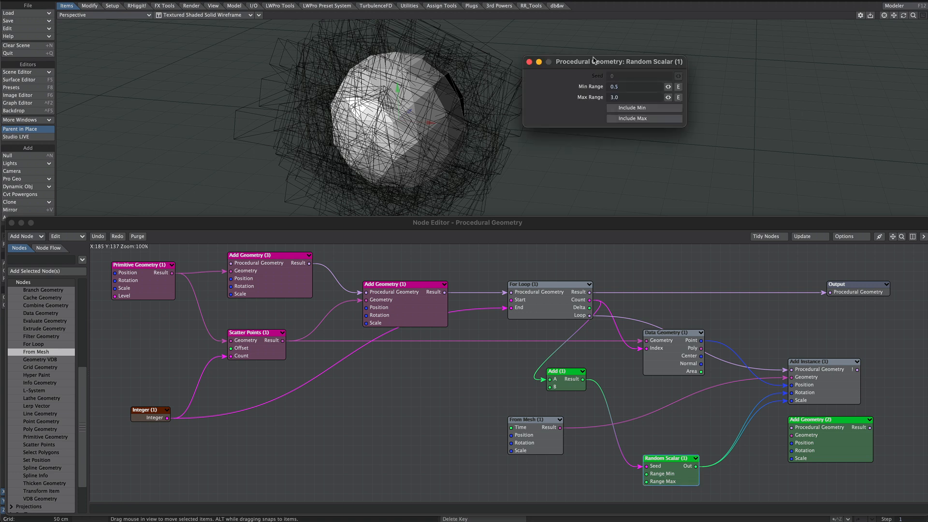
pyautogui.click(633, 97)
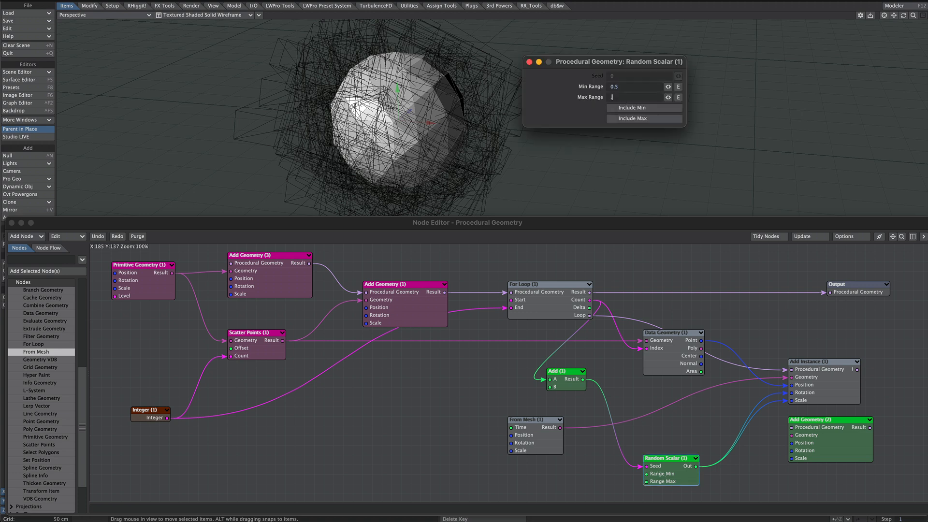
pyautogui.write('0.5')
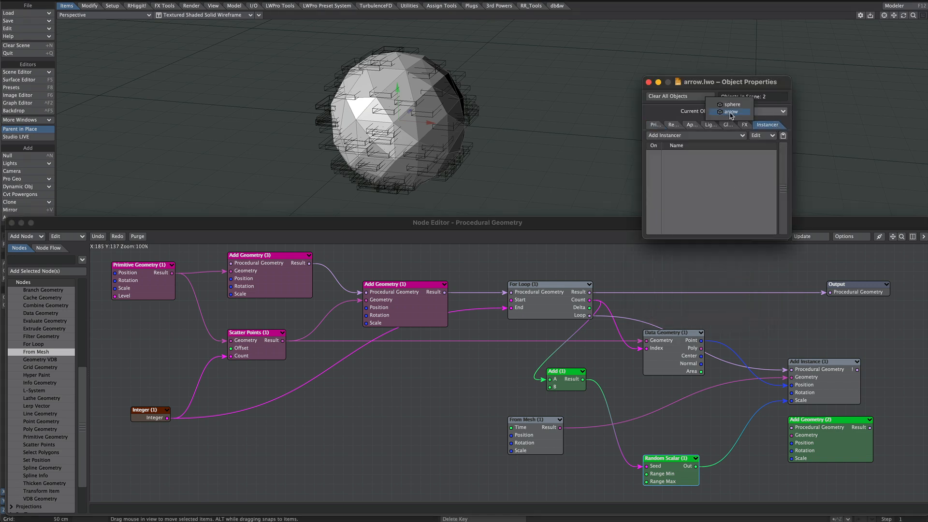
# Step: Select the sphere's Procedural Geometry instancer and set its Draw Type to Textured
pyautogui.click(731, 112)
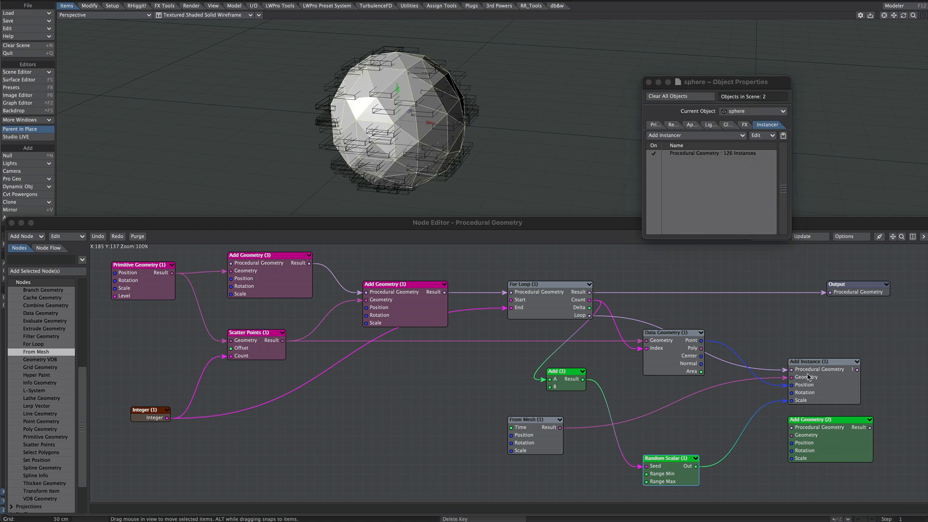
pyautogui.moveTo(810, 332)
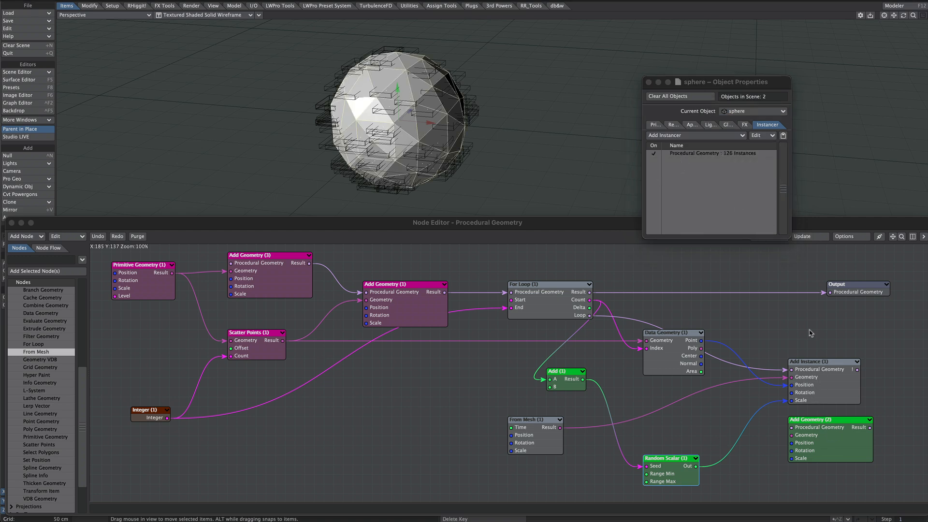
pyautogui.click(696, 134)
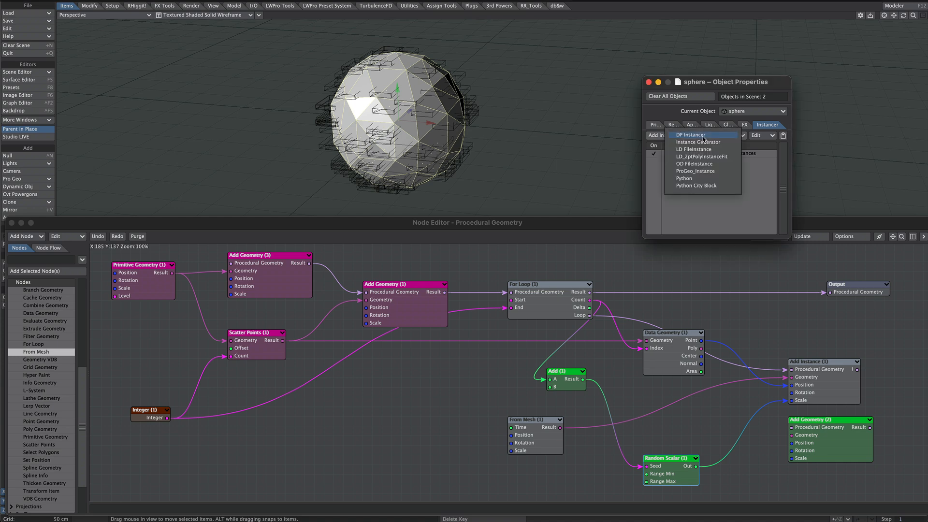
pyautogui.moveTo(703, 172)
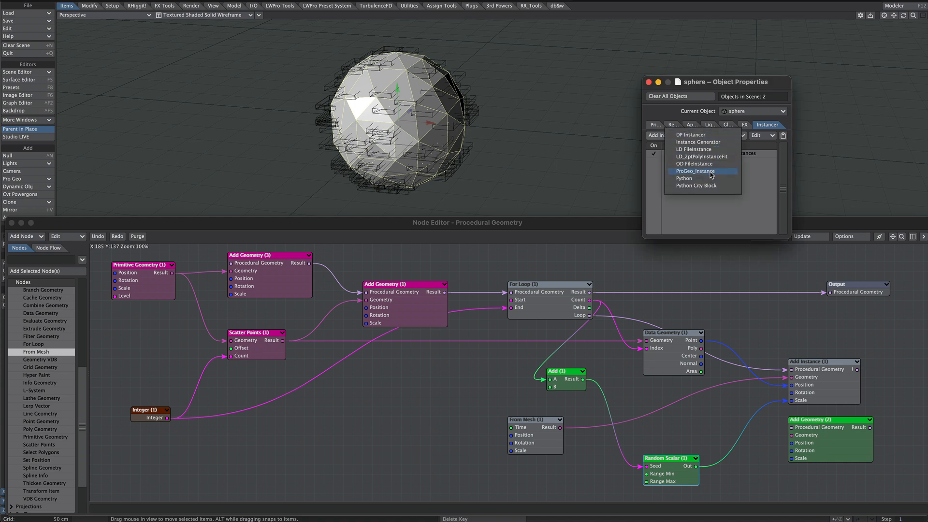
pyautogui.click(694, 171)
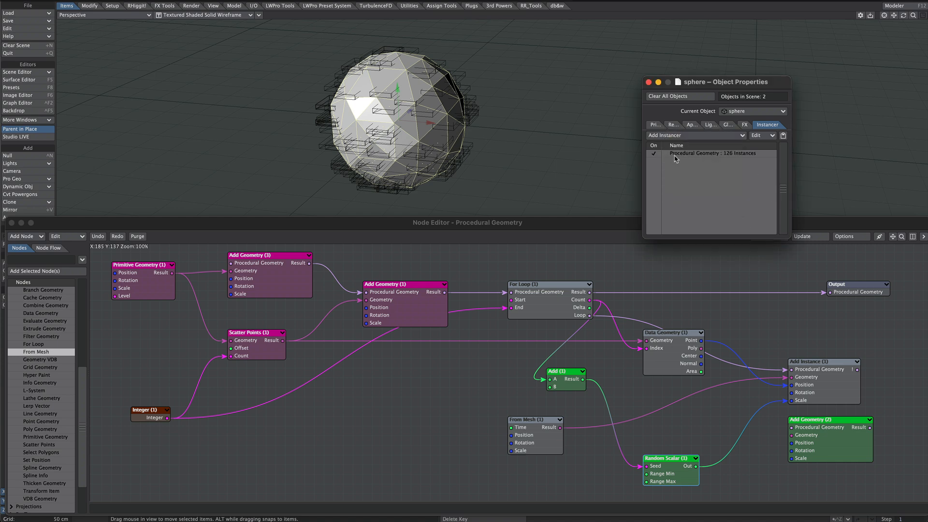
pyautogui.click(712, 153)
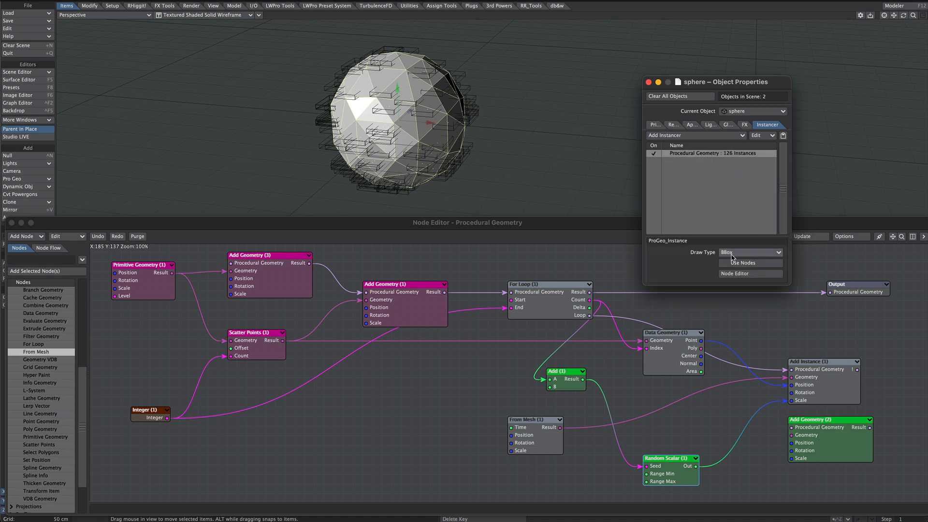
pyautogui.click(751, 253)
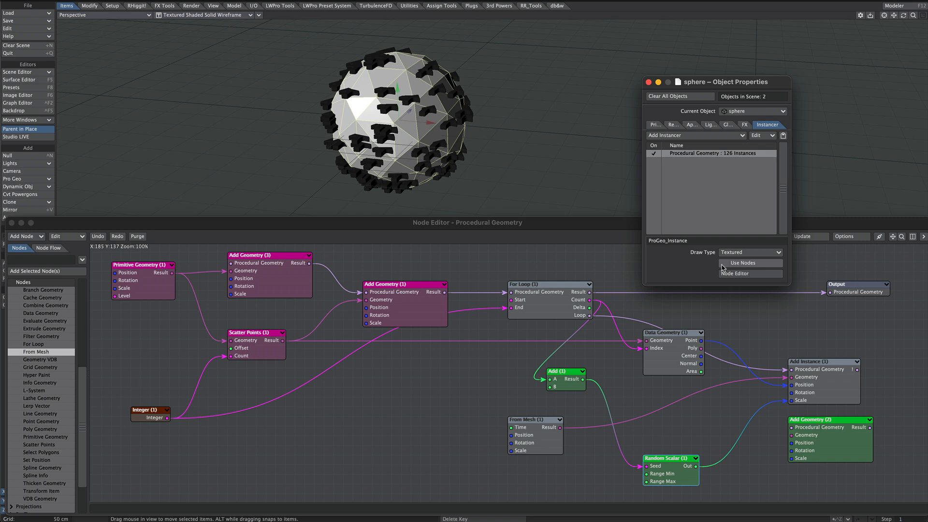
pyautogui.click(735, 273)
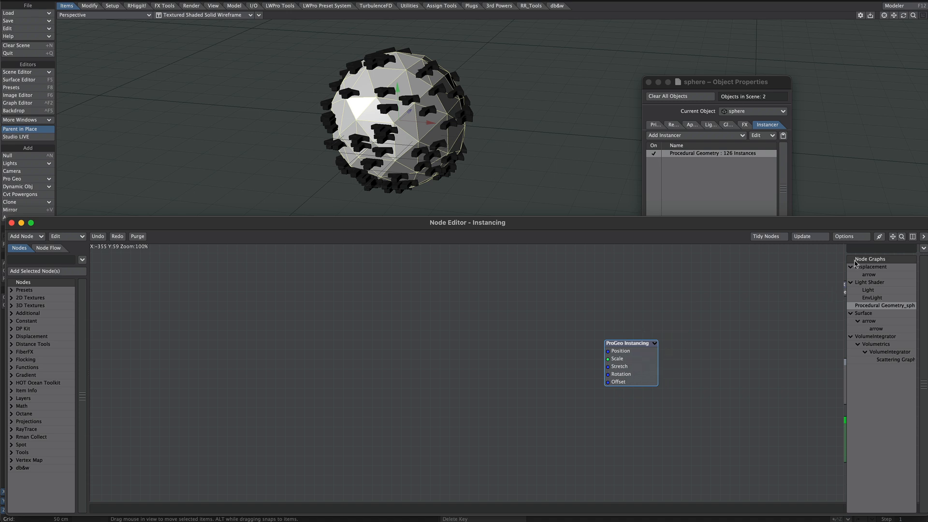
# Step: Switch from the instancing graph back to the Procedural Geometry node graph
pyautogui.click(885, 305)
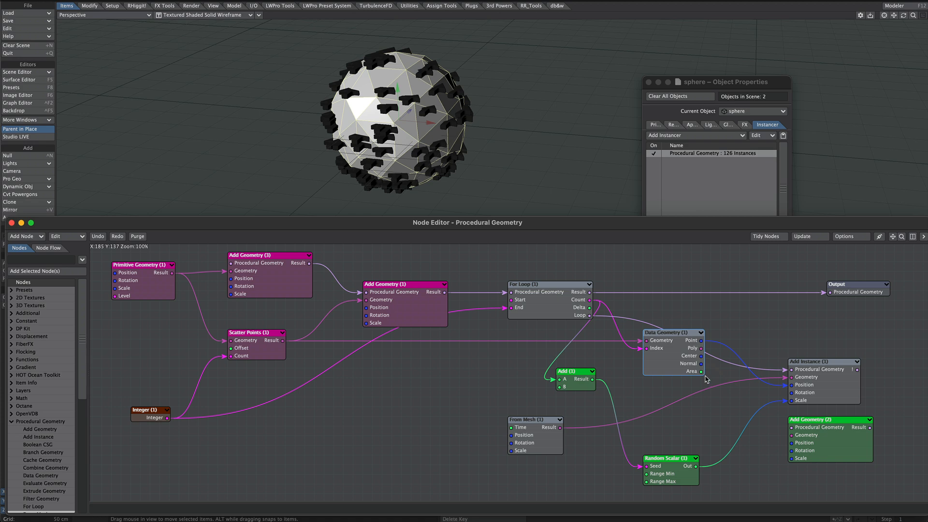
pyautogui.moveTo(700, 367)
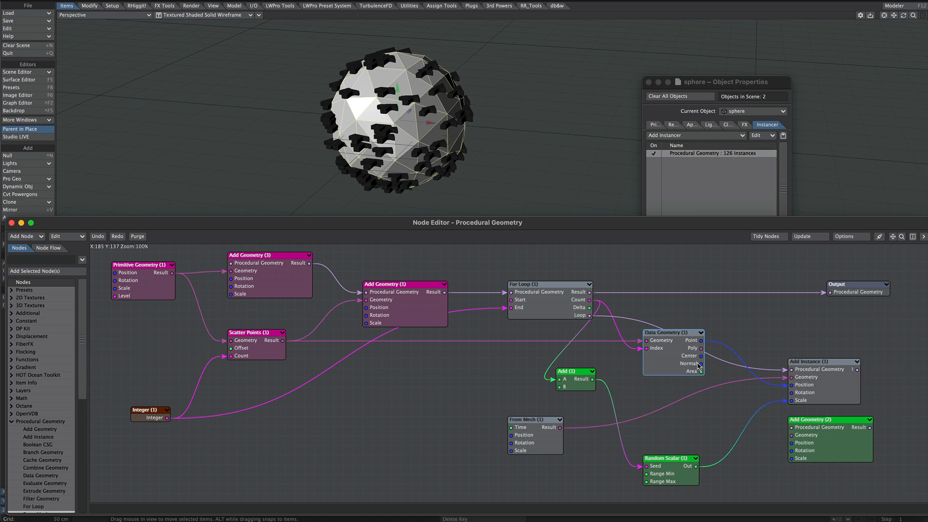
pyautogui.moveTo(768, 331)
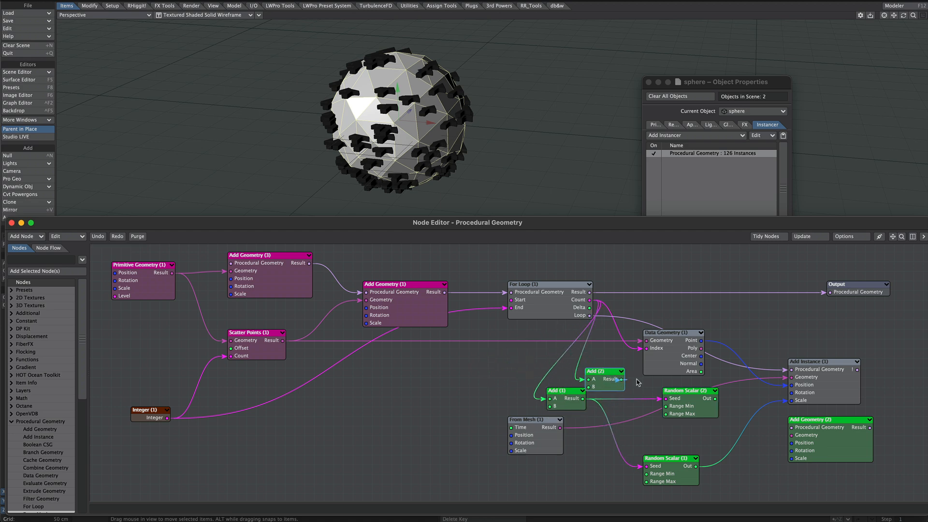
# Step: Set the new Random Scalar's range for arrow rotation, then bring up the Scatter Points settings
pyautogui.doubleClick(603, 371)
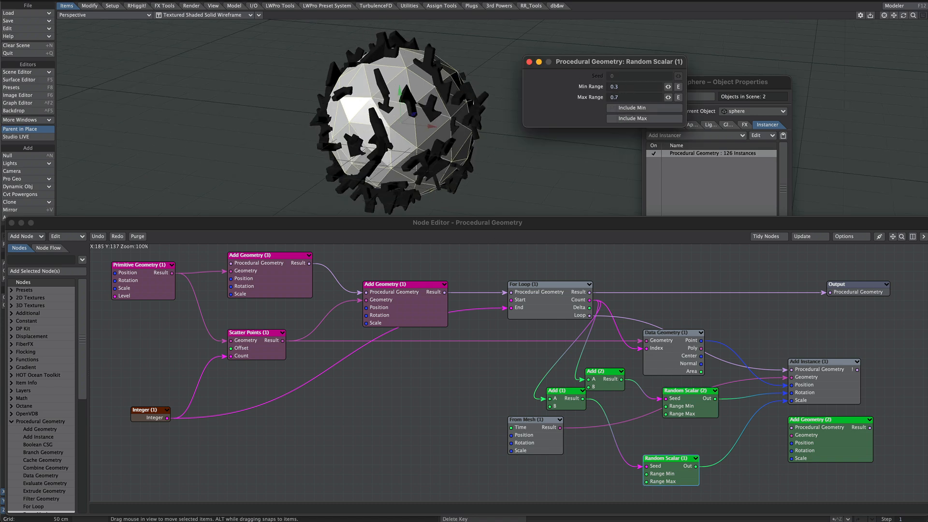
pyautogui.click(529, 61)
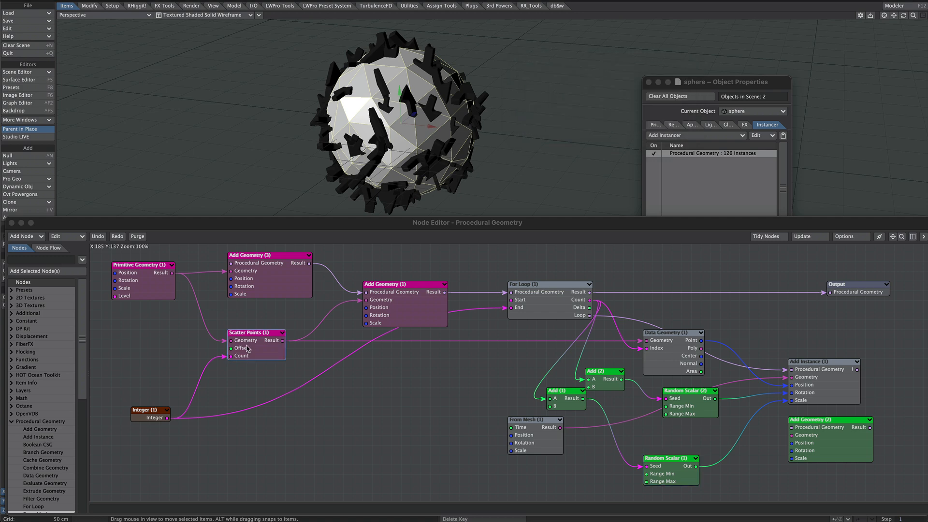
pyautogui.doubleClick(256, 333)
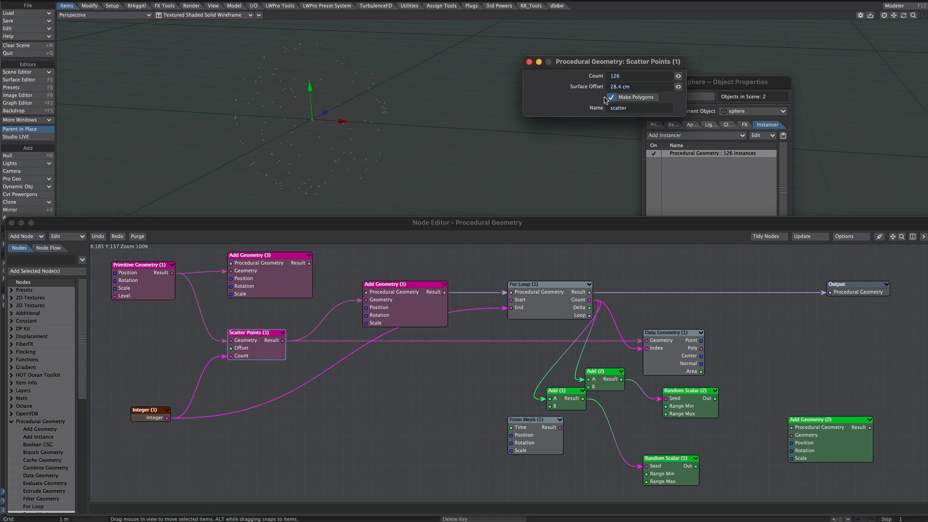
# Step: Delete the Data Geometry, Add, Random Scalar, From Mesh and Add Geometry nodes, and close the Node Editor
pyautogui.click(610, 97)
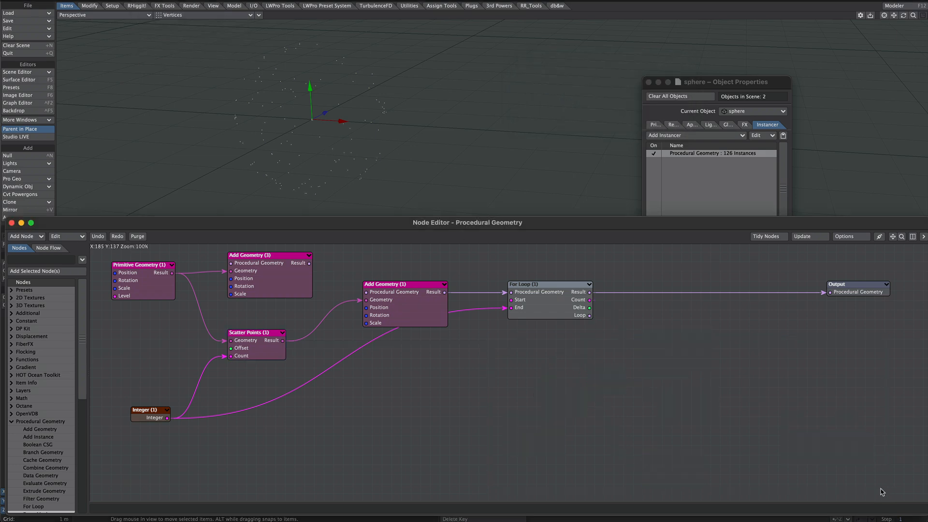
pyautogui.moveTo(536, 284); pyautogui.dragTo(588, 293)
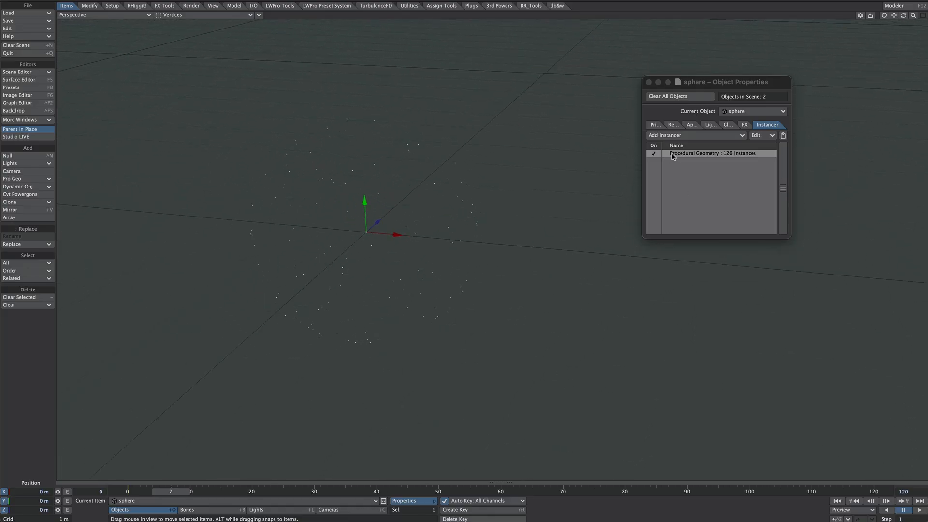
# Step: Swap the sphere's Procedural Geometry instancer for an Instance Generator and open its settings
pyautogui.rightClick(712, 153)
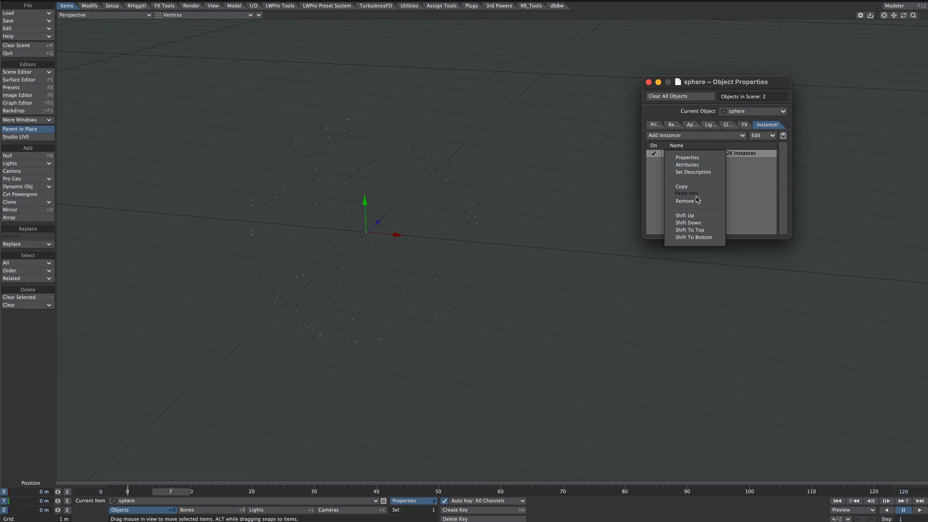
pyautogui.click(684, 201)
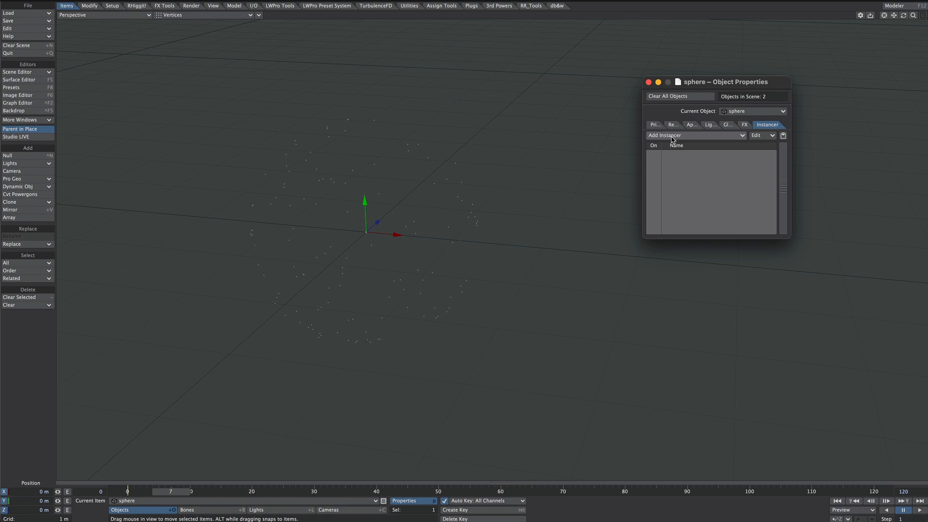
pyautogui.click(696, 135)
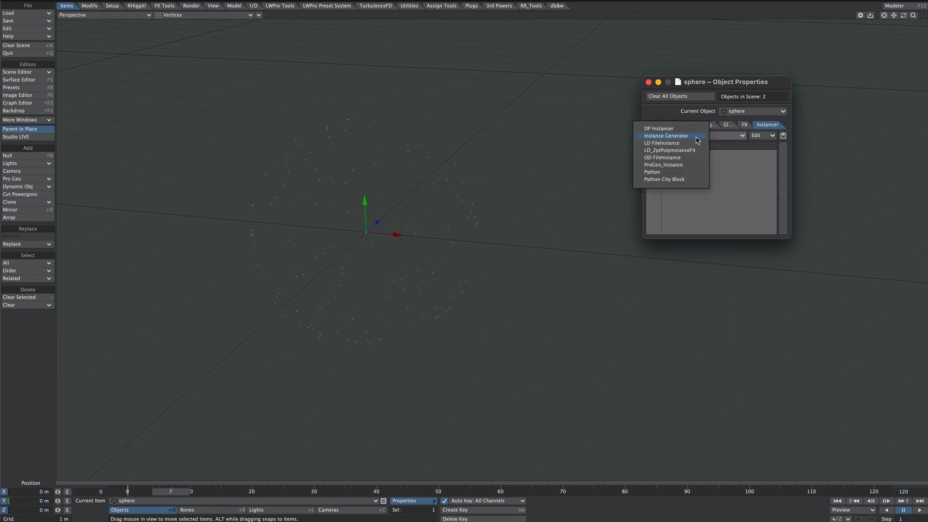
pyautogui.click(665, 135)
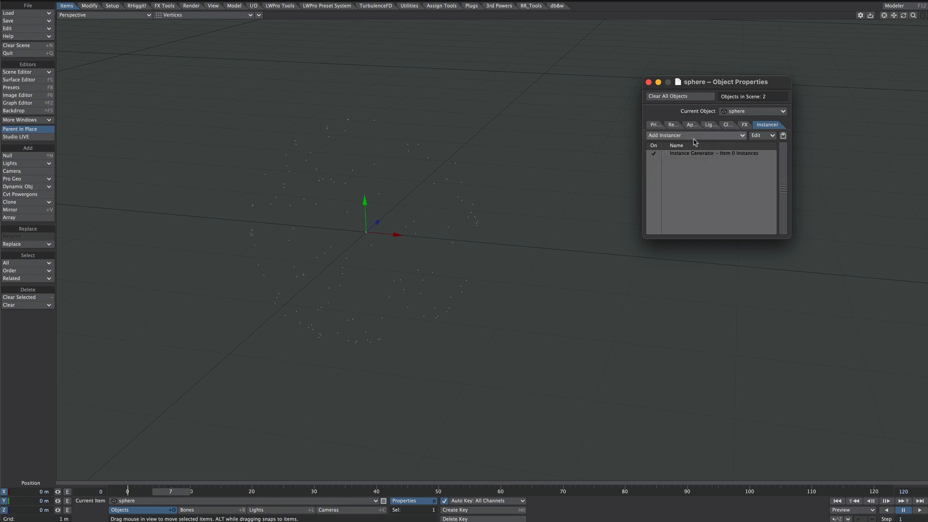
pyautogui.doubleClick(714, 153)
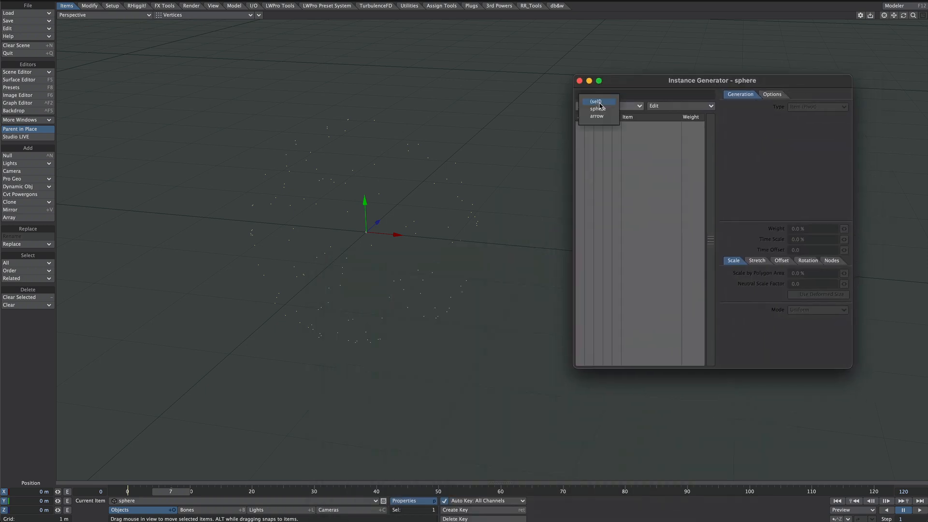
# Step: Instance the arrow object on every scattered point, with the viewport showing shaded solids
pyautogui.click(596, 115)
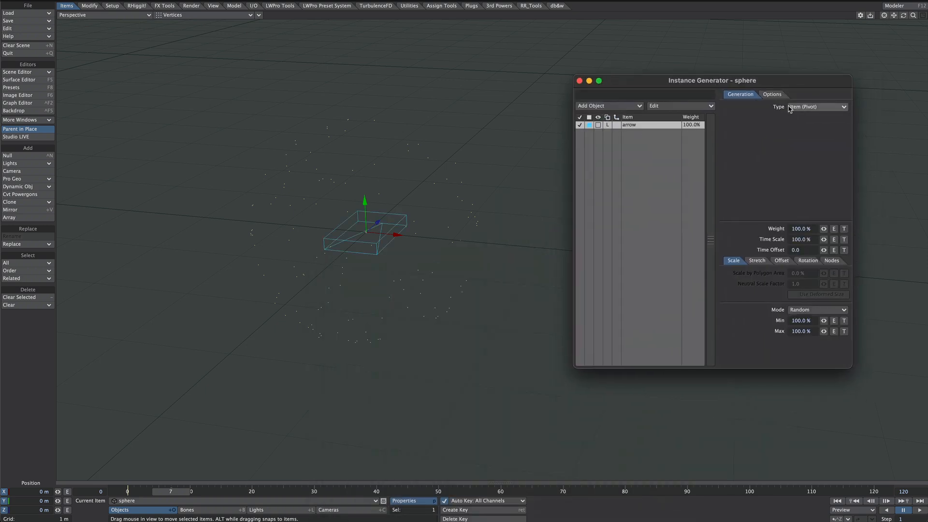
pyautogui.click(816, 106)
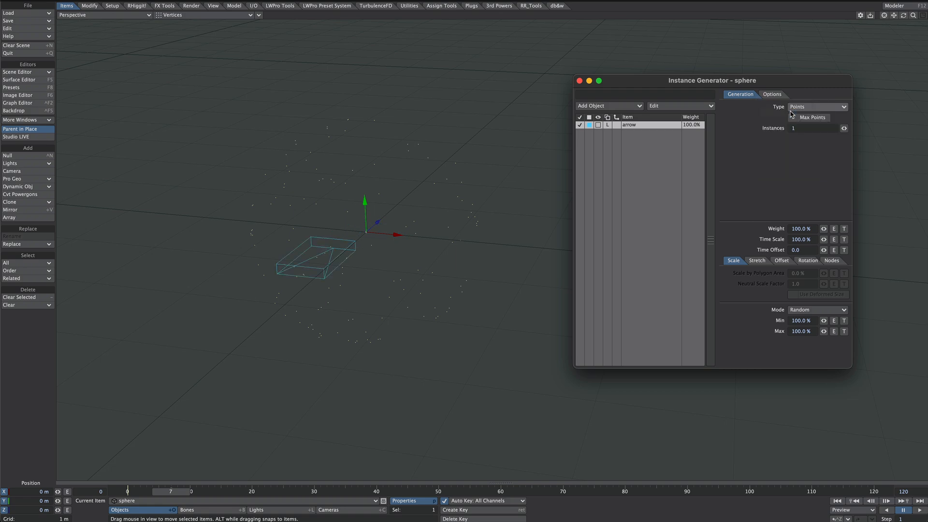
pyautogui.click(792, 117)
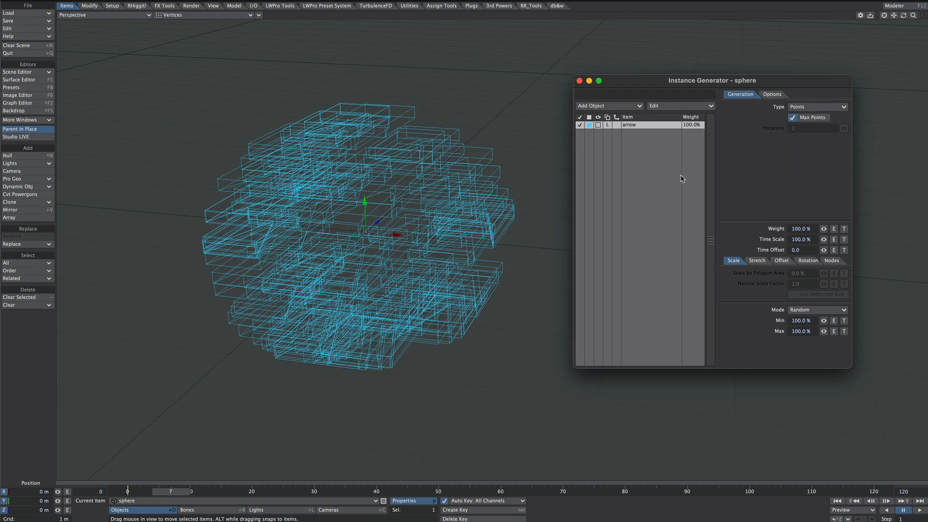
pyautogui.click(598, 117)
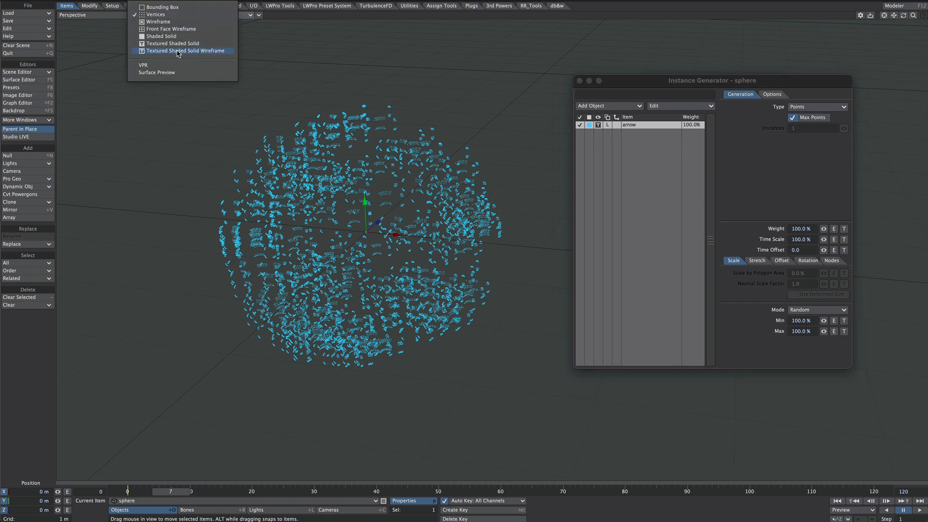
pyautogui.click(182, 50)
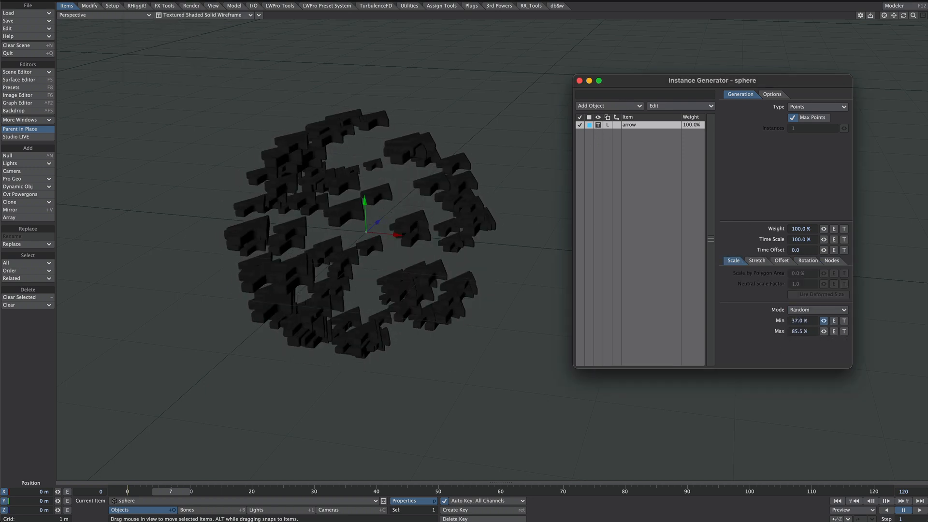
# Step: Set the instance rotation option and raise the Integer point count to 610
pyautogui.click(805, 261)
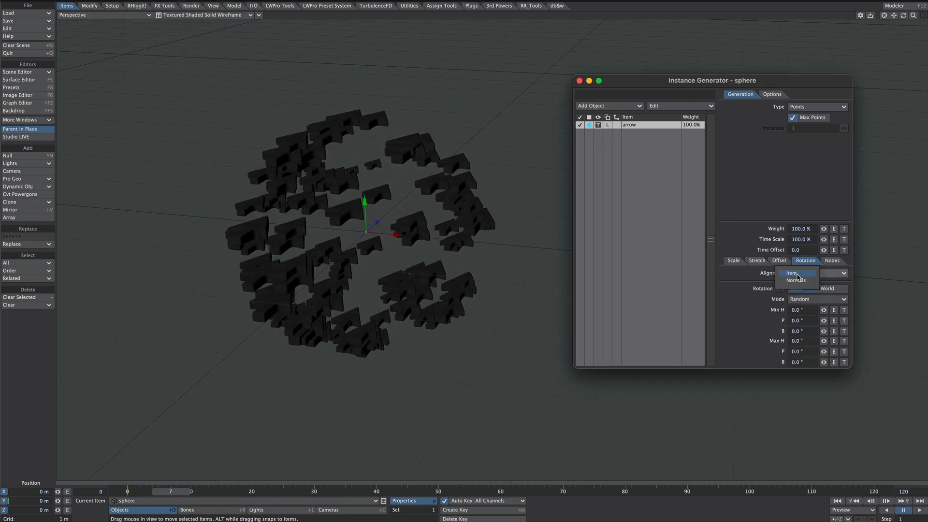
pyautogui.click(791, 273)
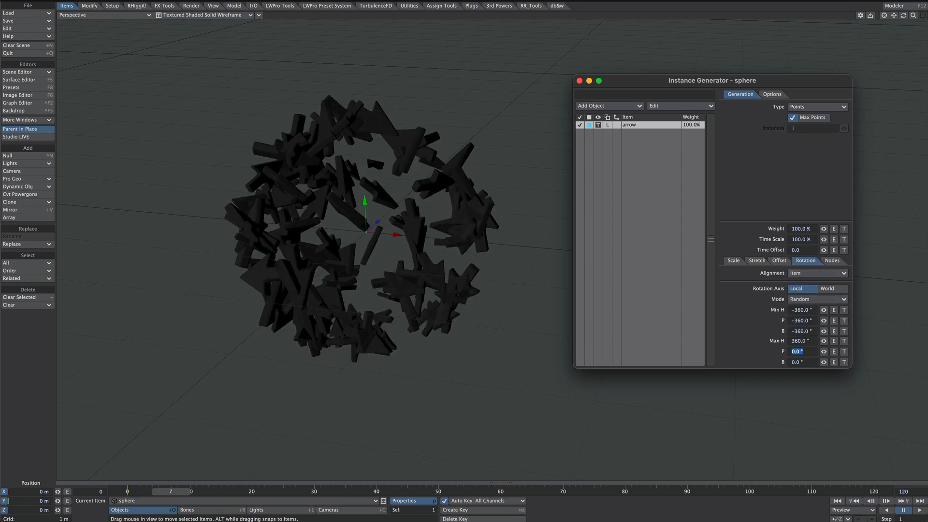
pyautogui.click(733, 261)
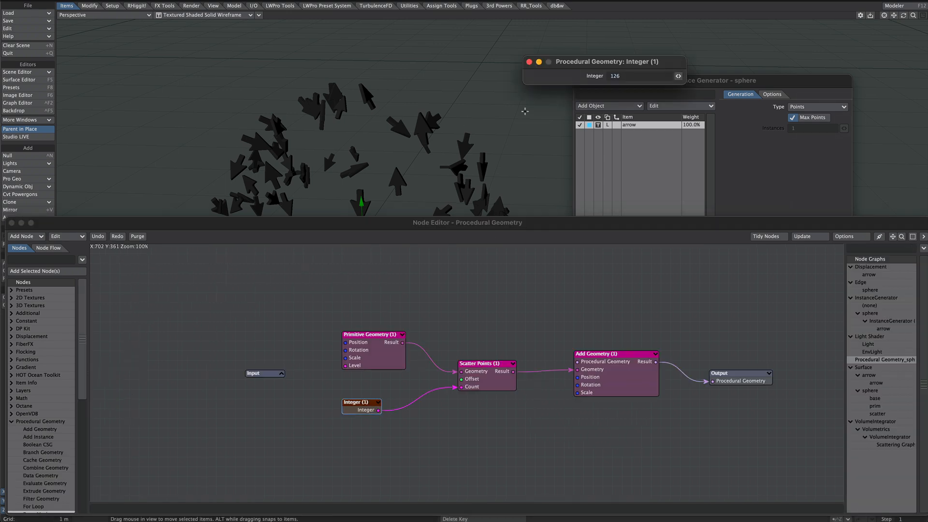
pyautogui.write('610')
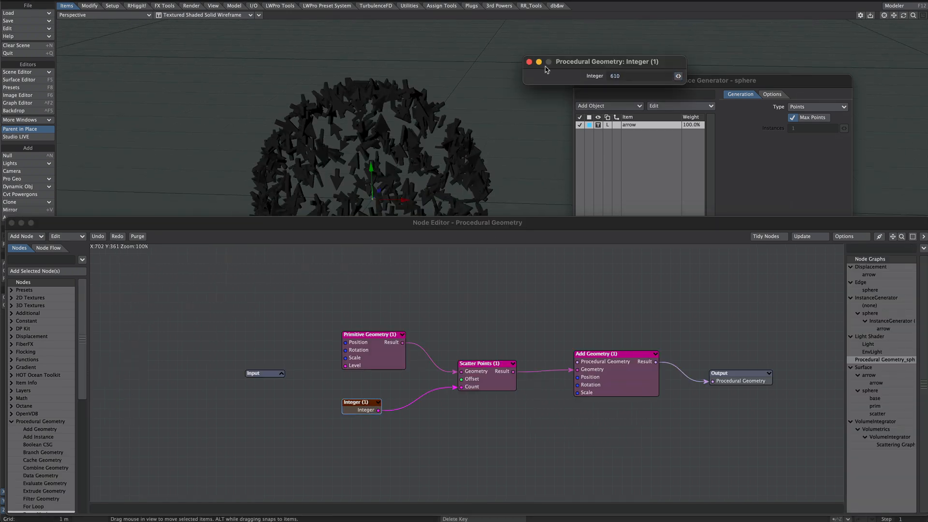